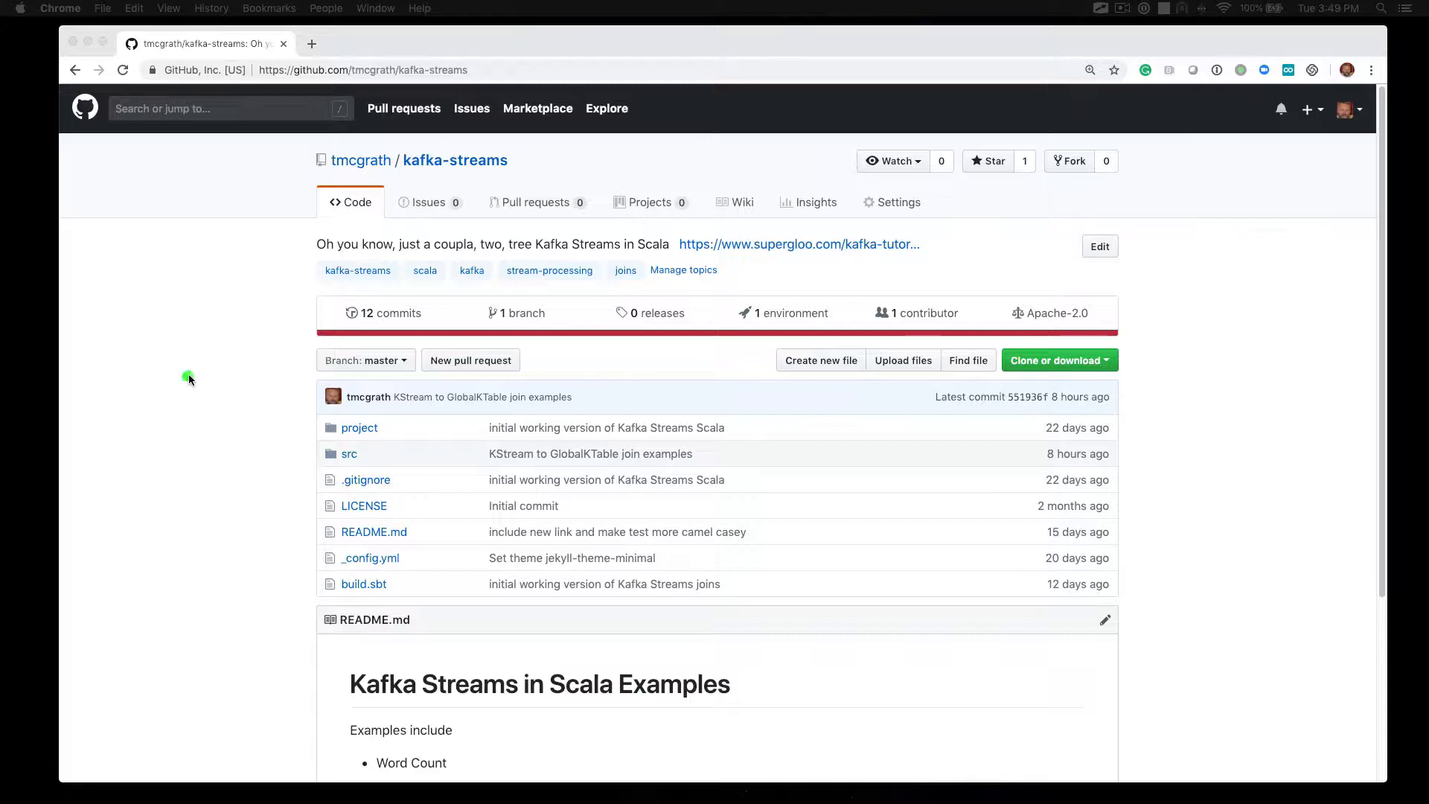
mouse_move(522, 84)
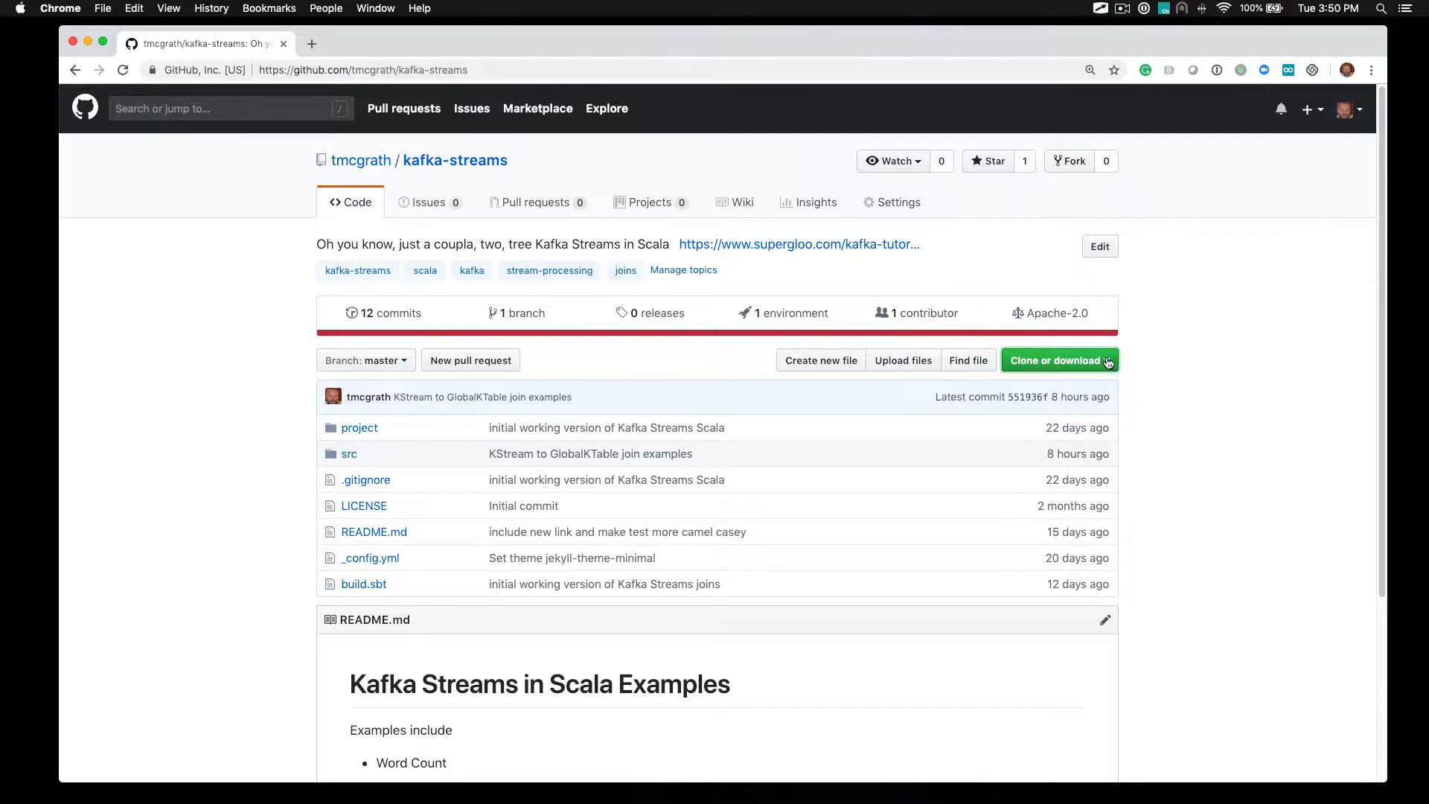
Reveal the 'Clone or download' menu with the HTTPS URL and Download ZIP option
left_click(1054, 360)
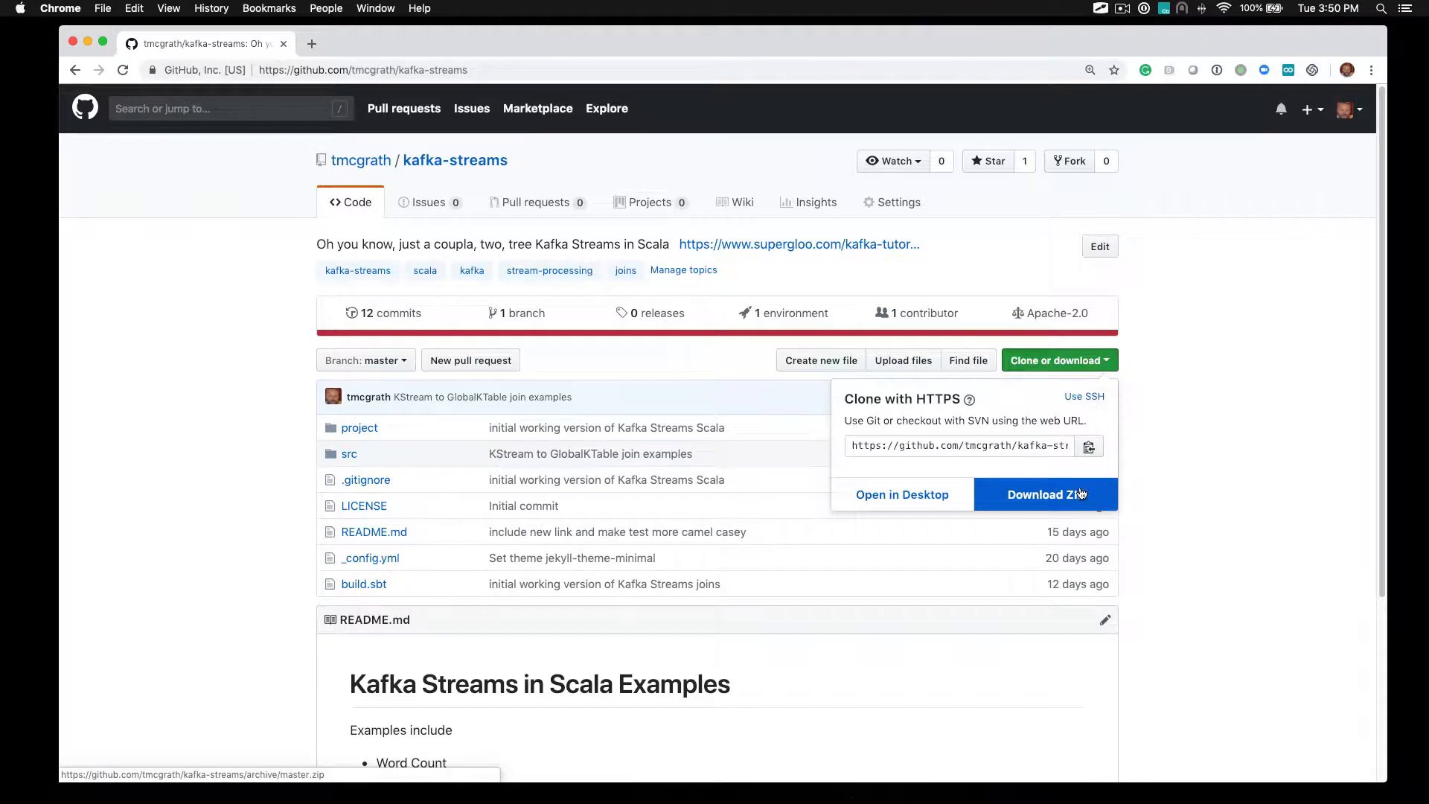
mouse_move(1173, 459)
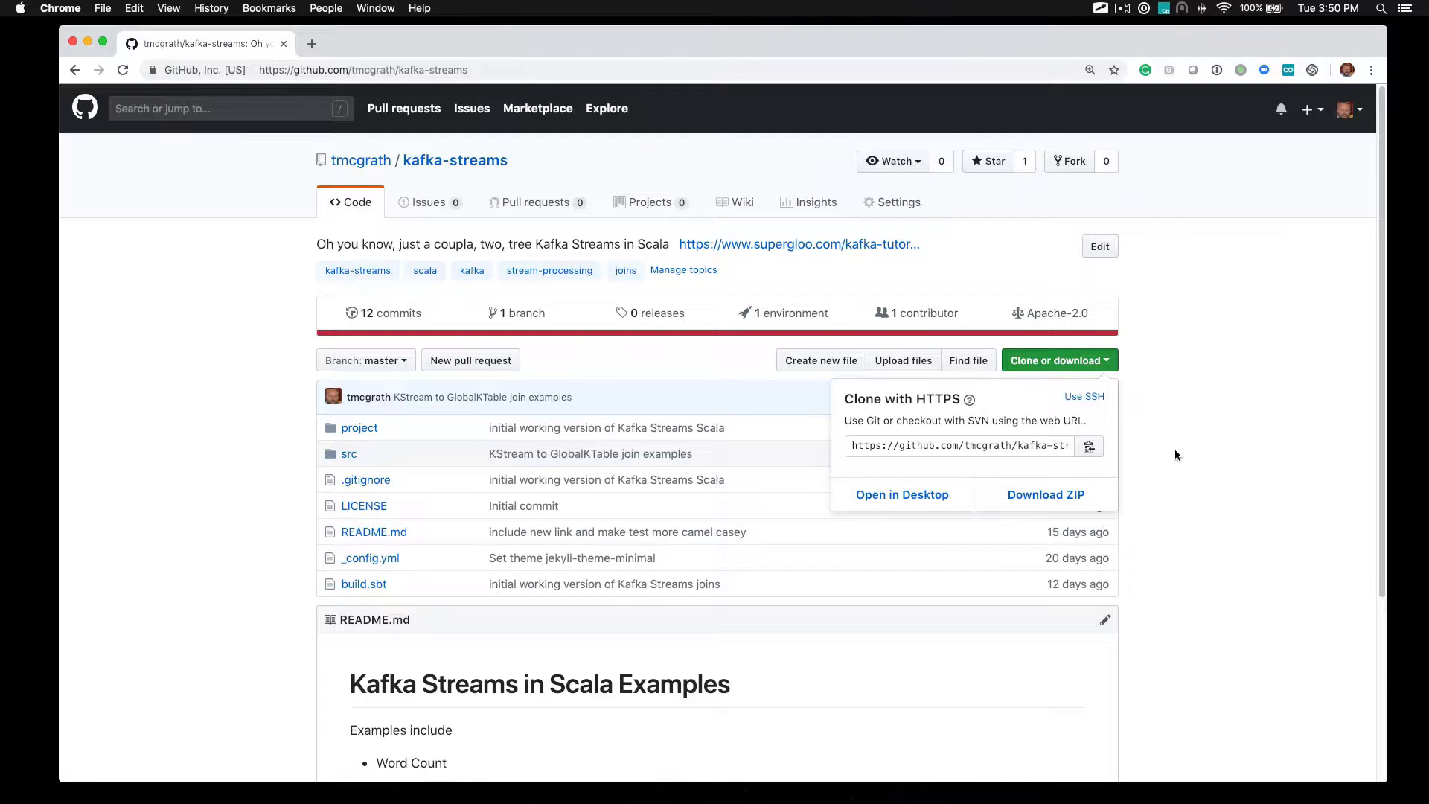
left_click(1053, 360)
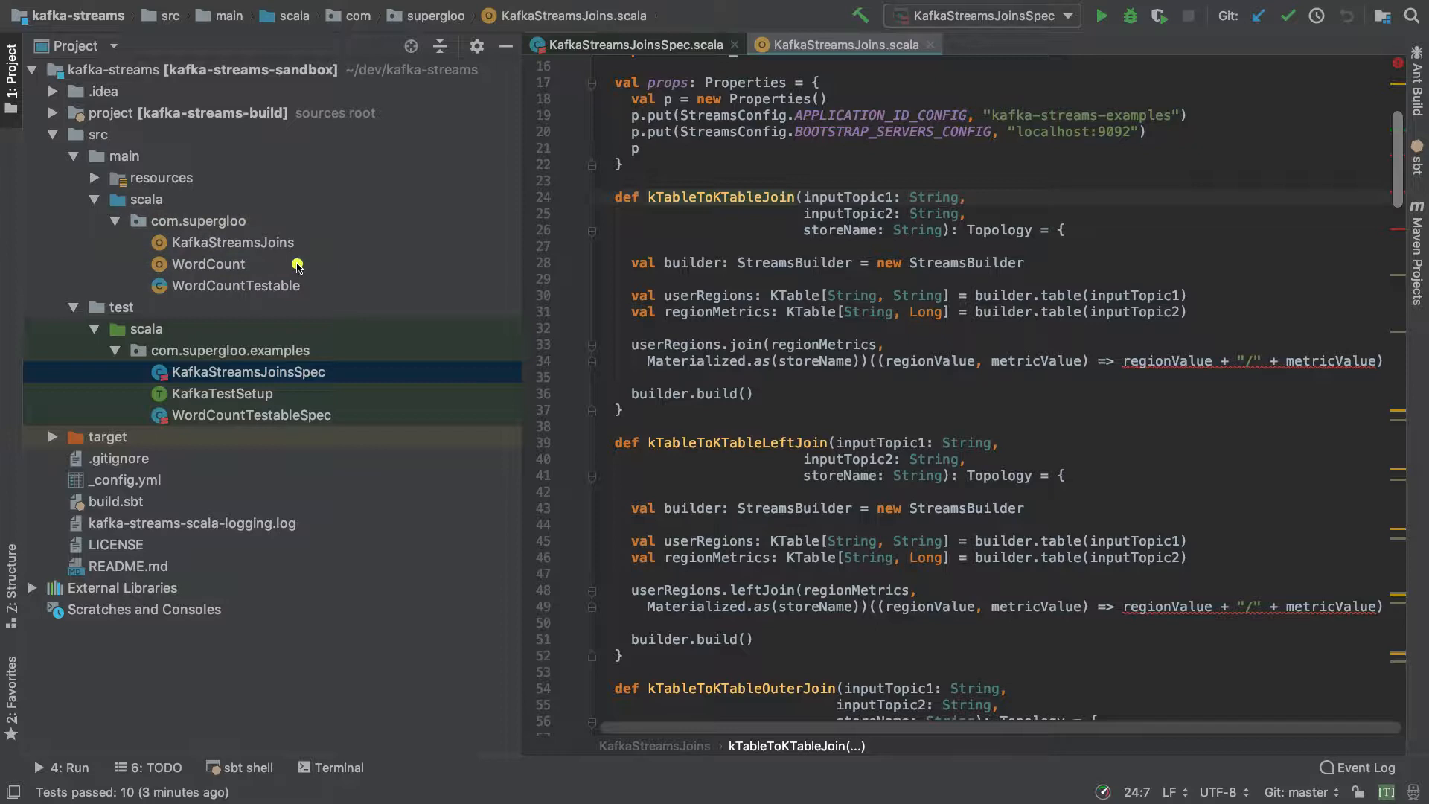
mouse_move(341, 351)
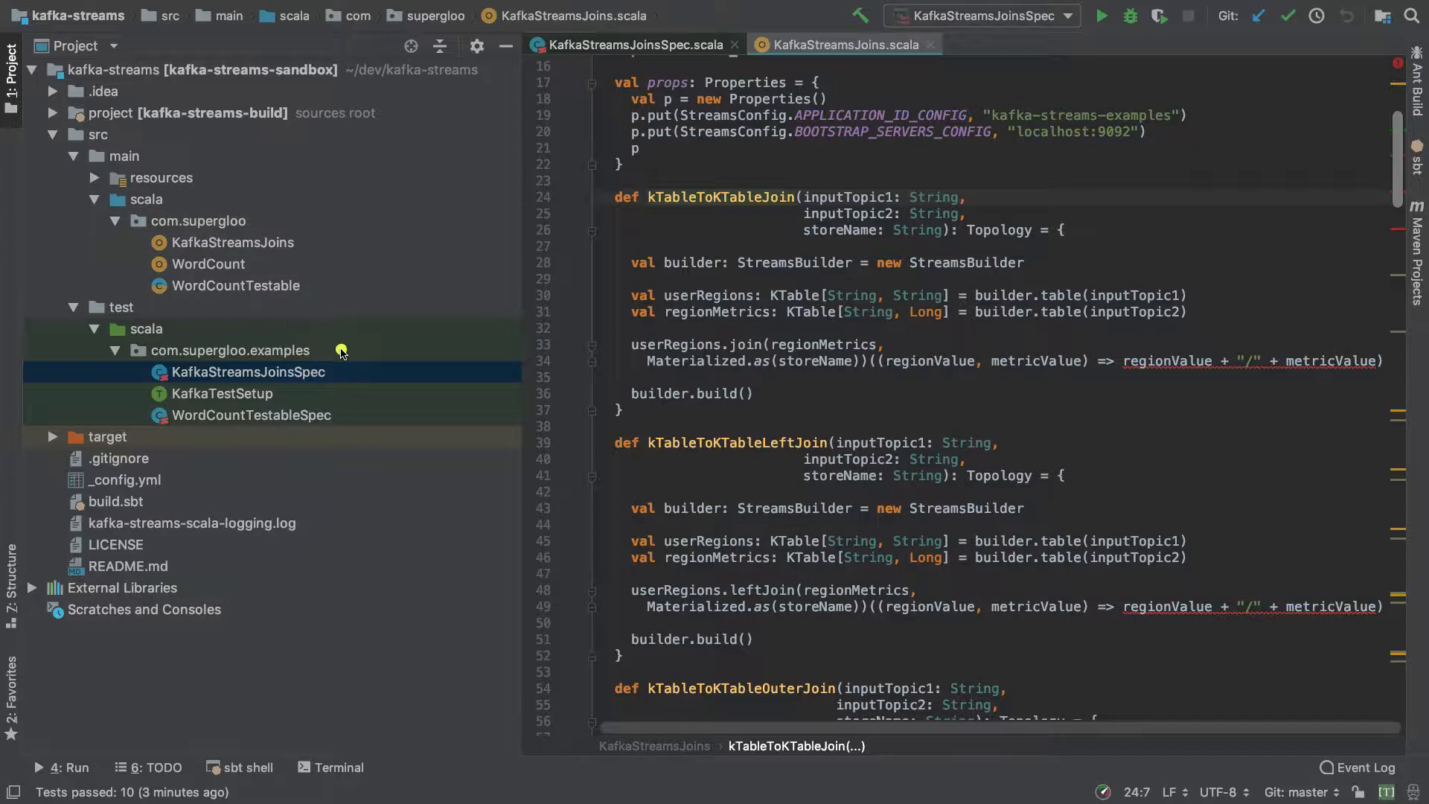
mouse_move(344, 330)
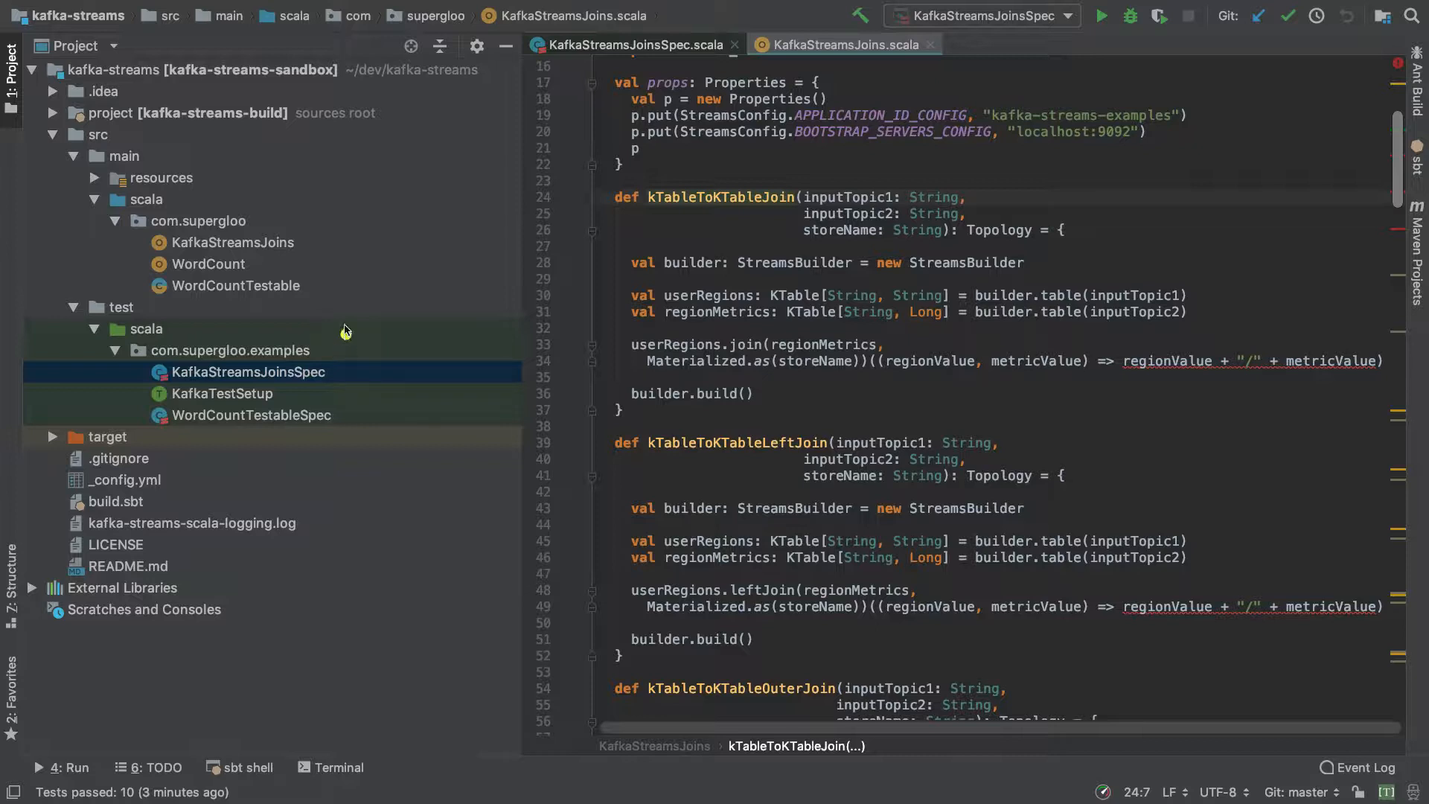
mouse_move(364, 381)
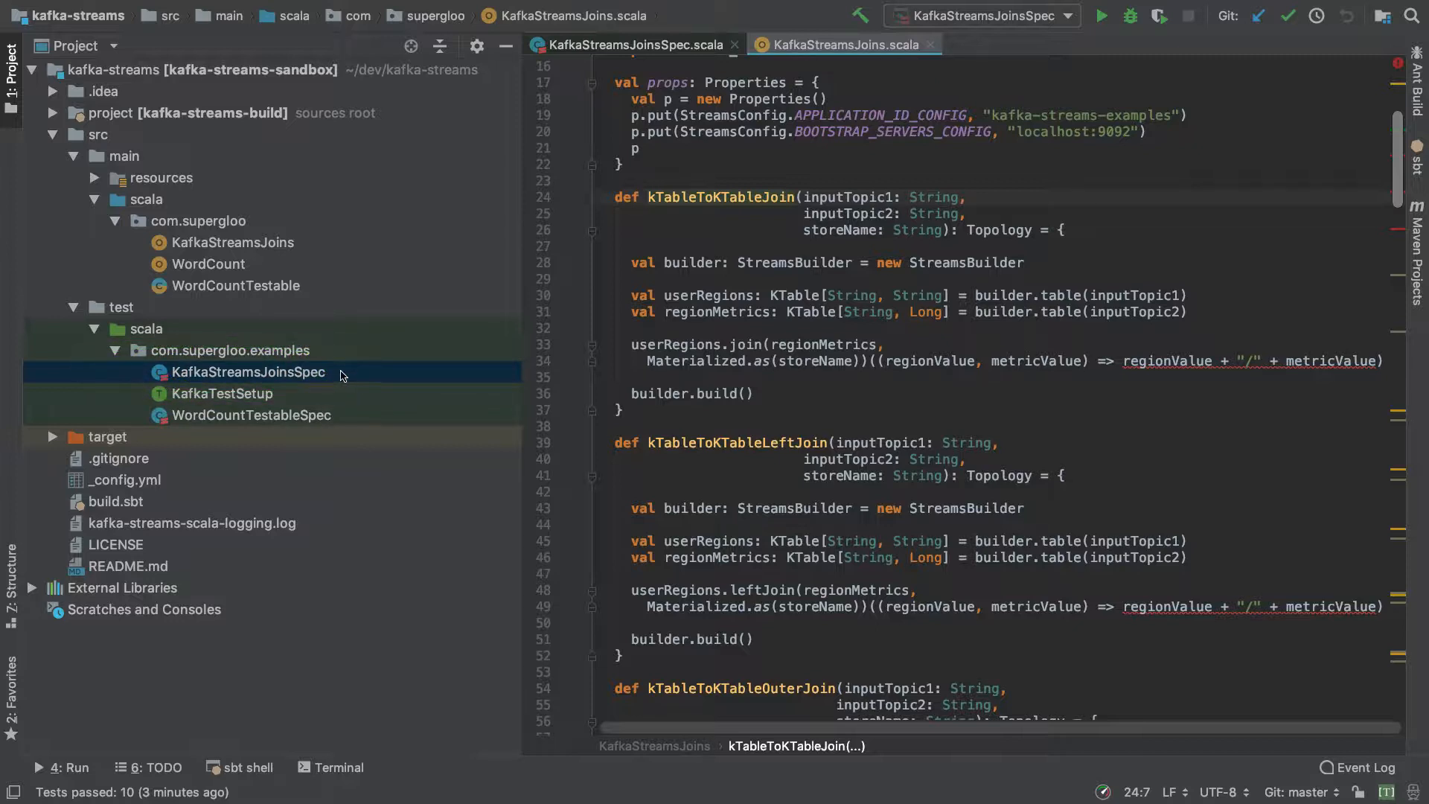
left_click(234, 242)
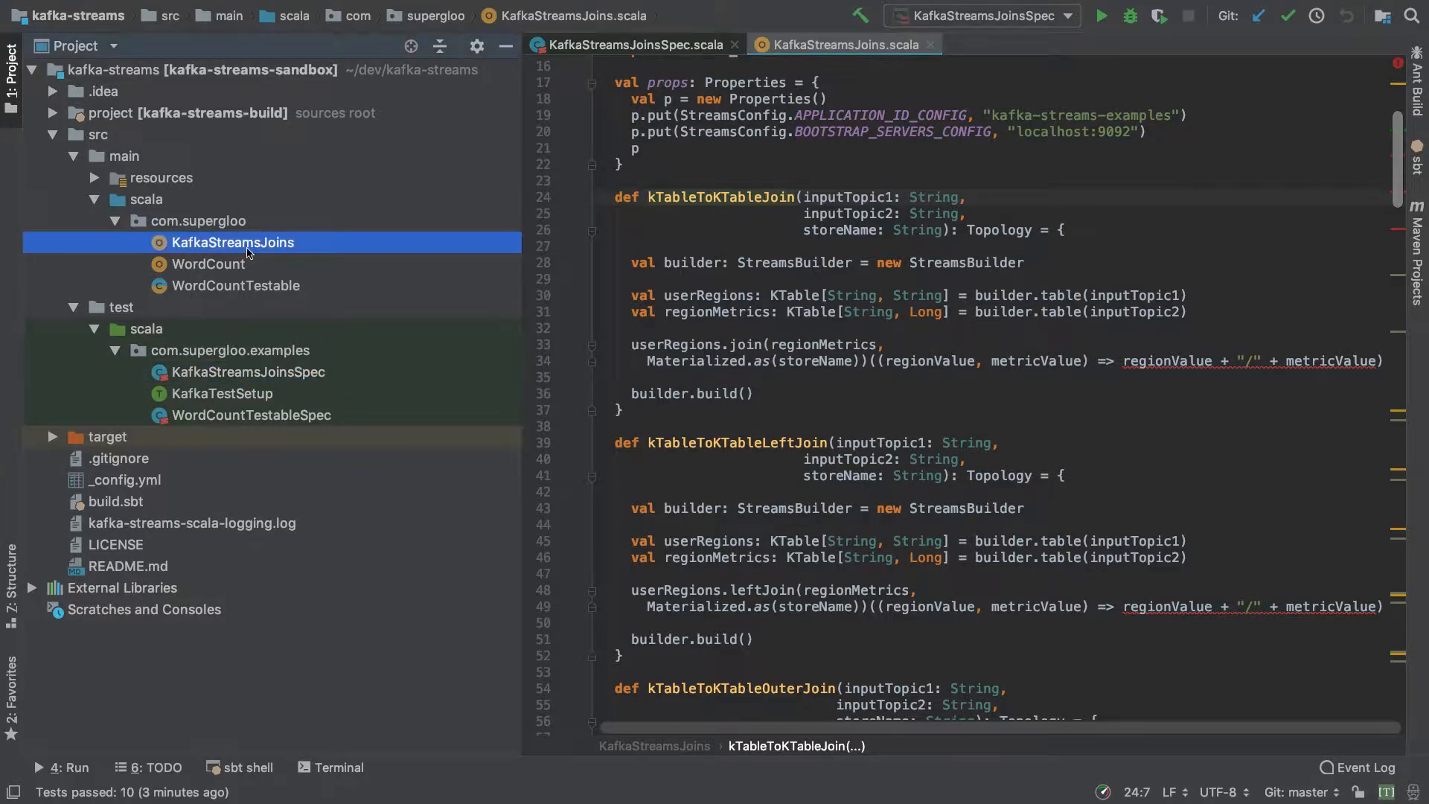
left_click(125, 157)
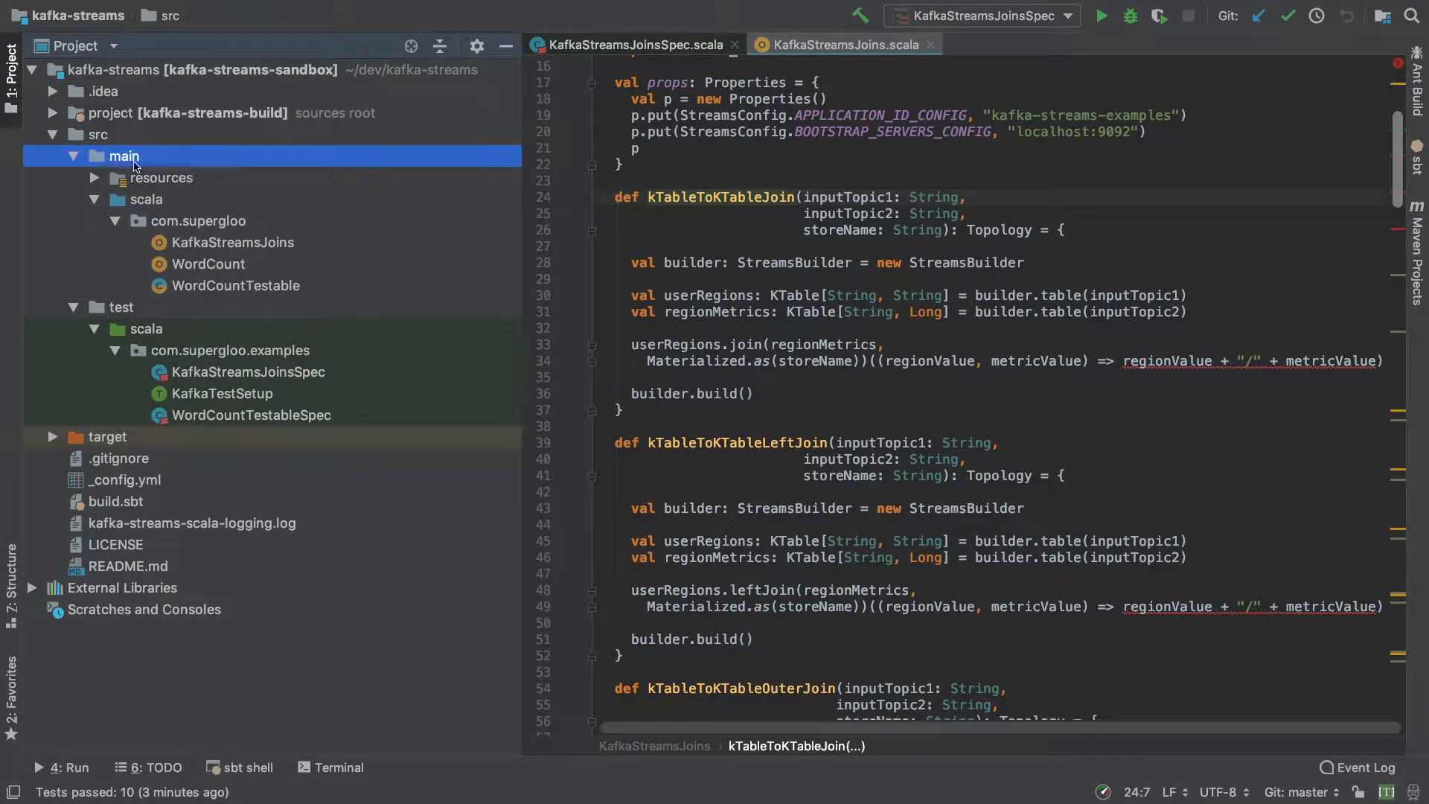
left_click(198, 220)
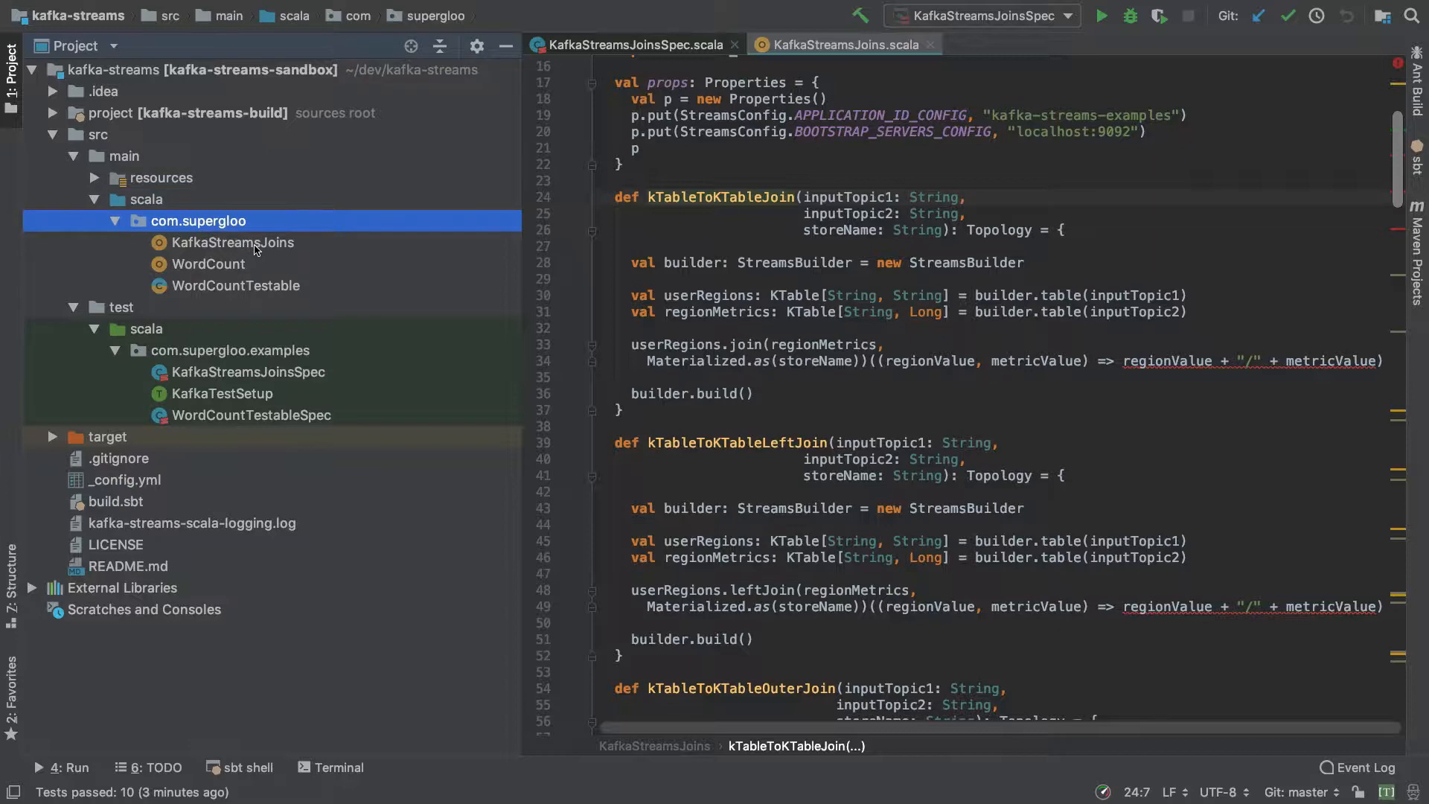
left_click(233, 242)
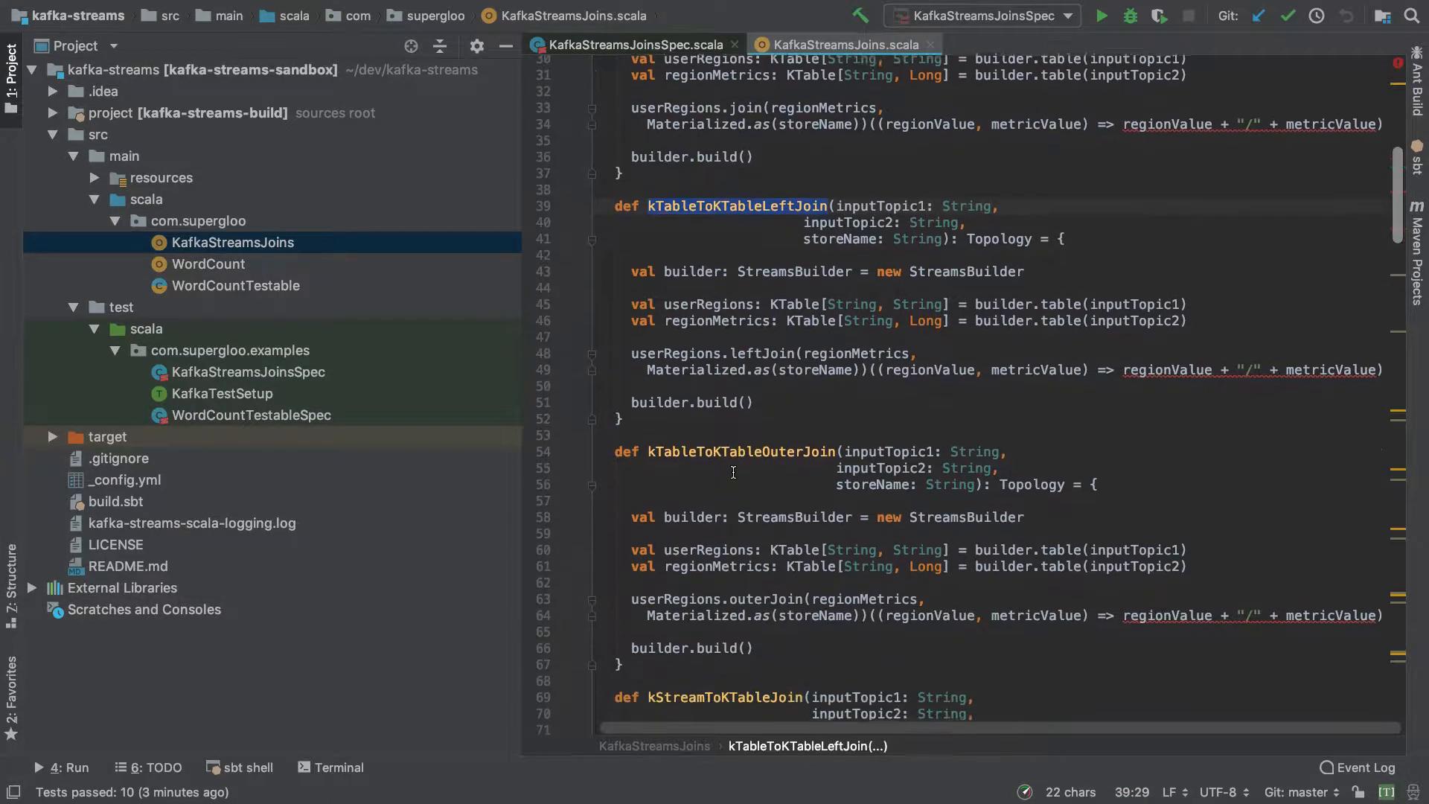
Highlight kTableToKTableJoin and scroll down through the KTable and KStream join functions
double_click(738, 450)
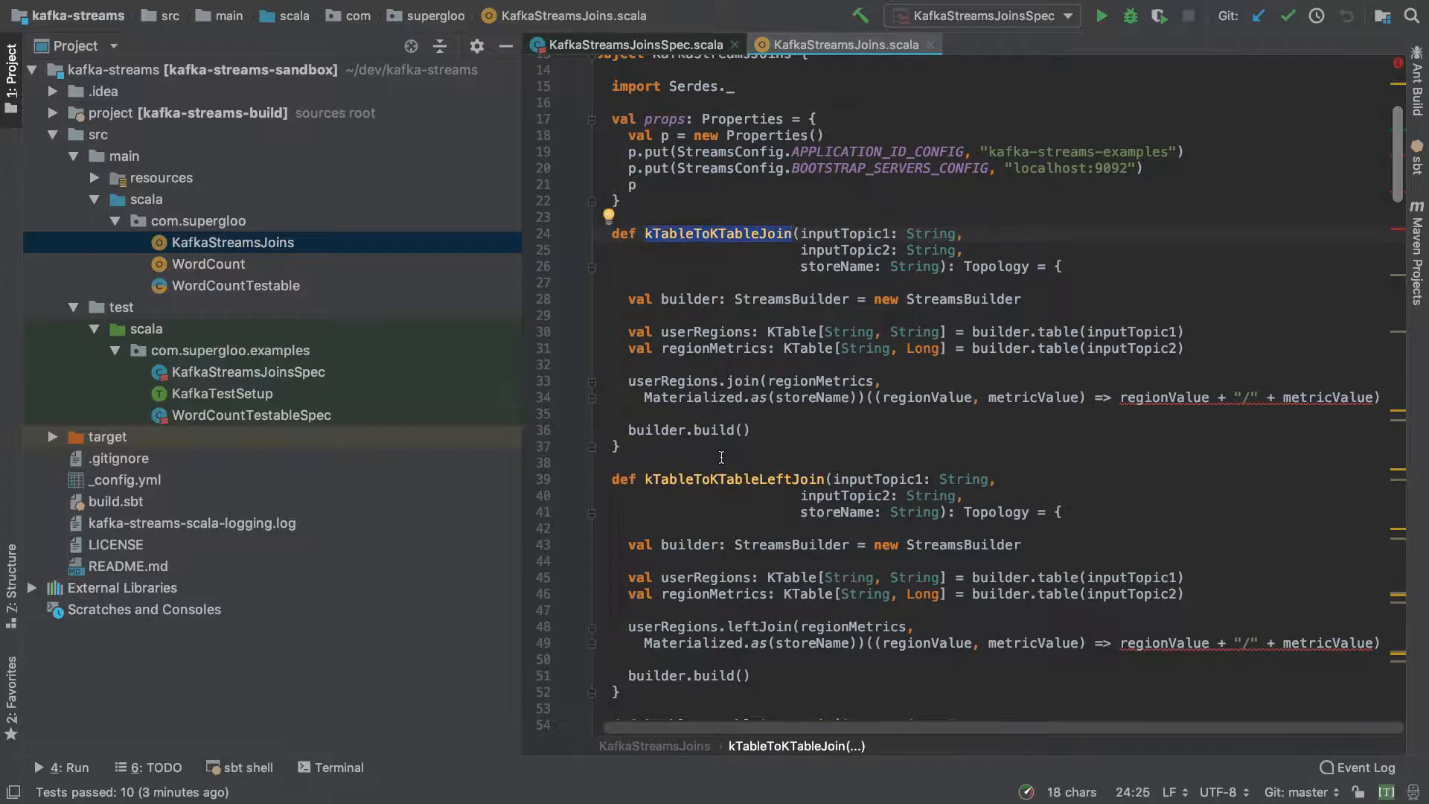
scroll("down", 3)
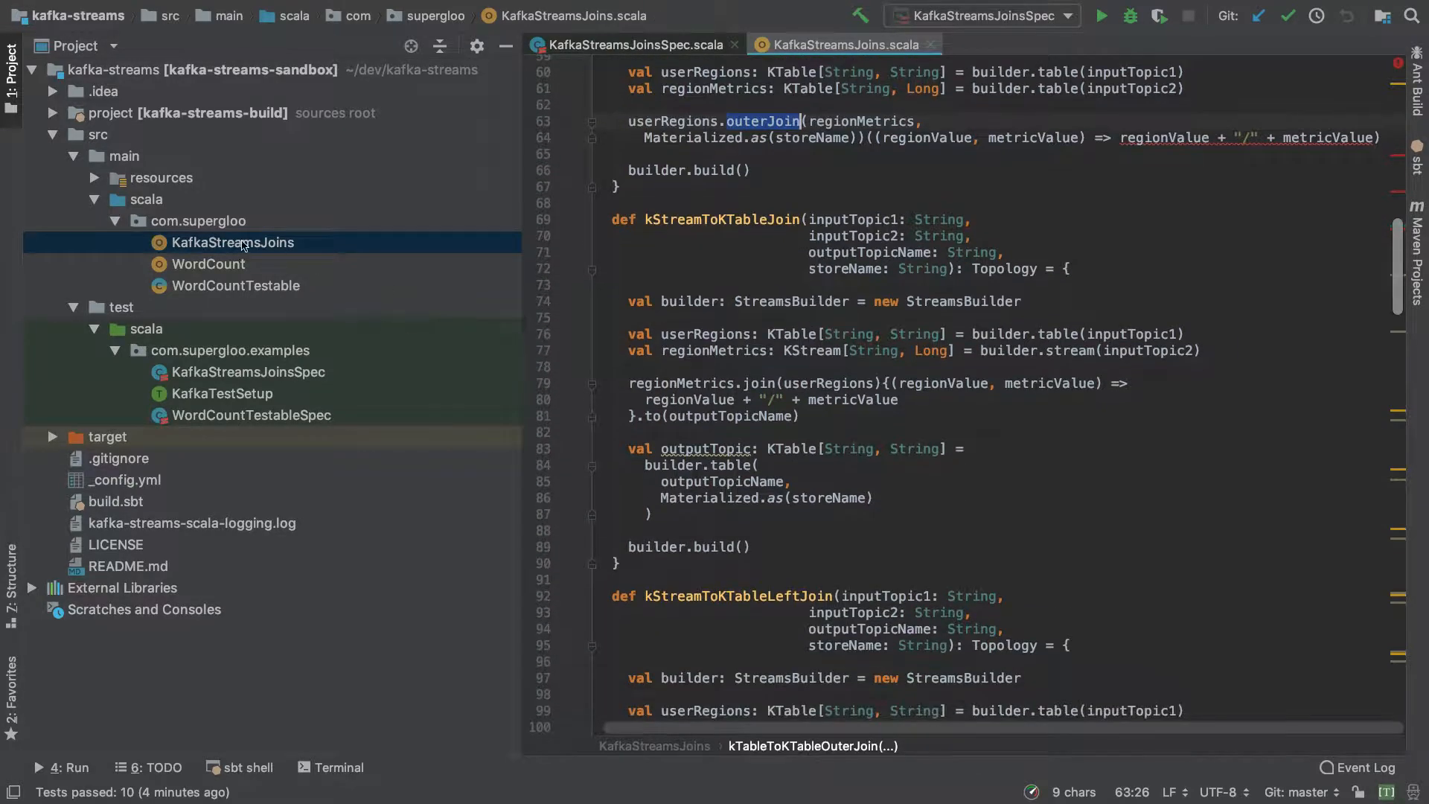
scroll("down", 3)
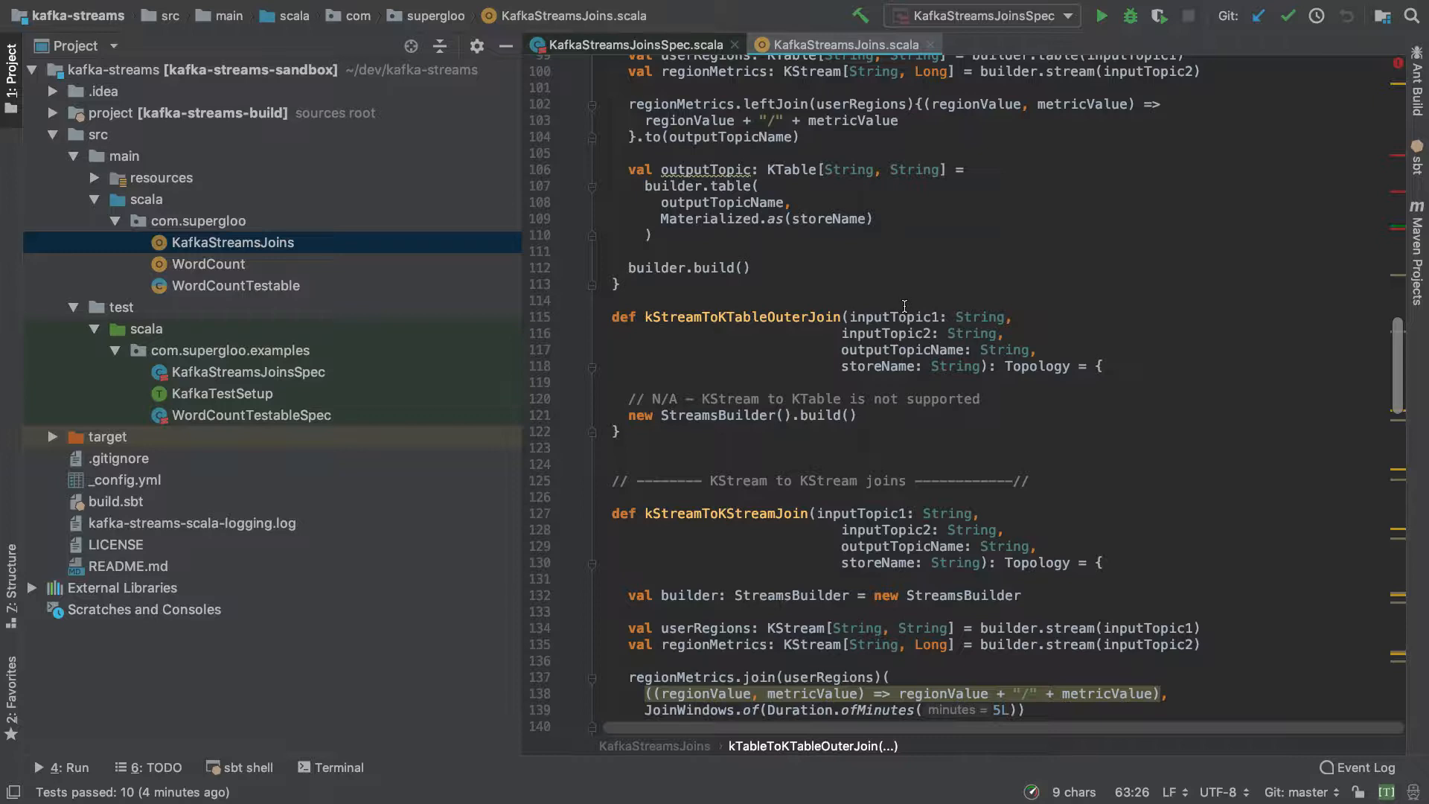
mouse_move(943, 473)
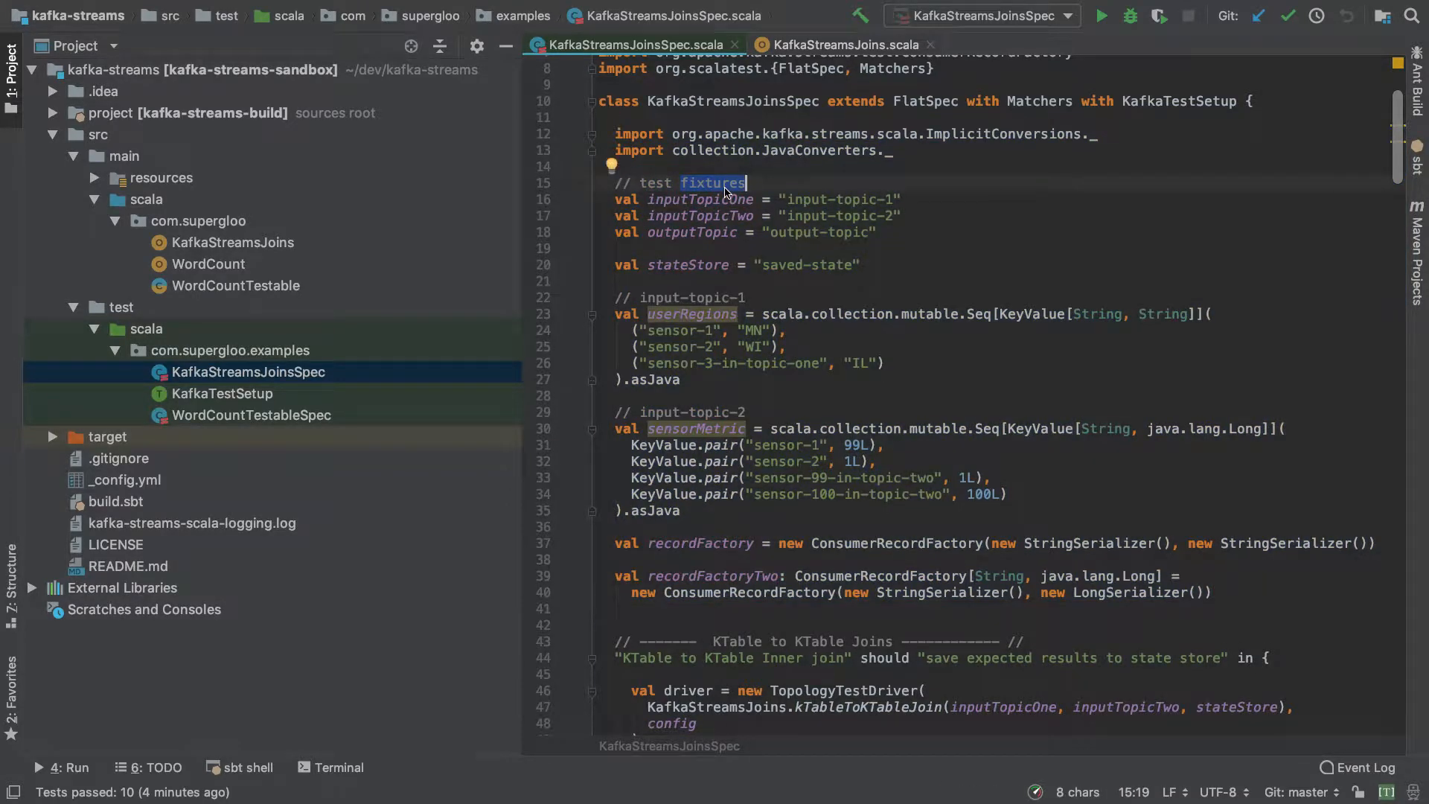
scroll("down", 3)
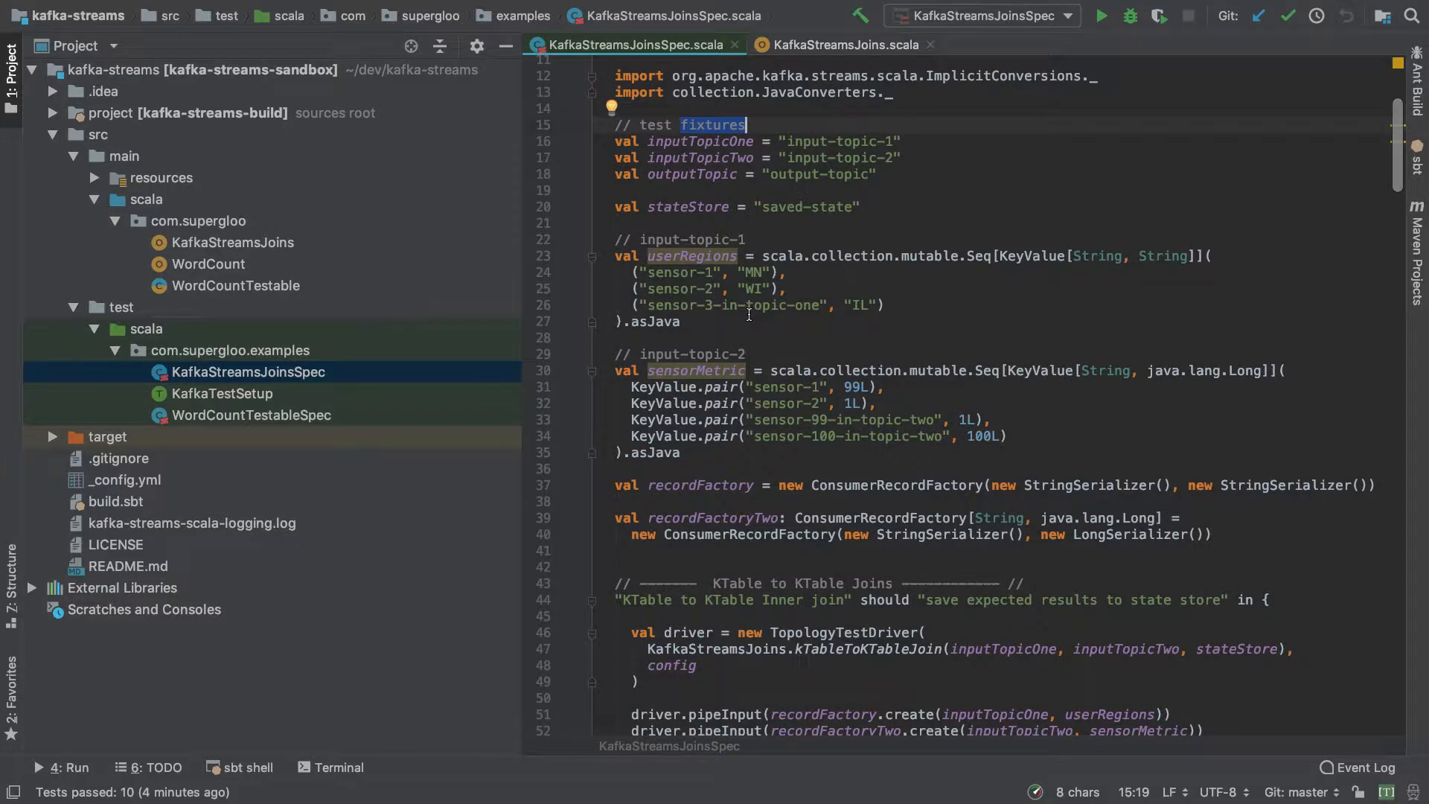
left_click_drag(618, 255, 679, 321)
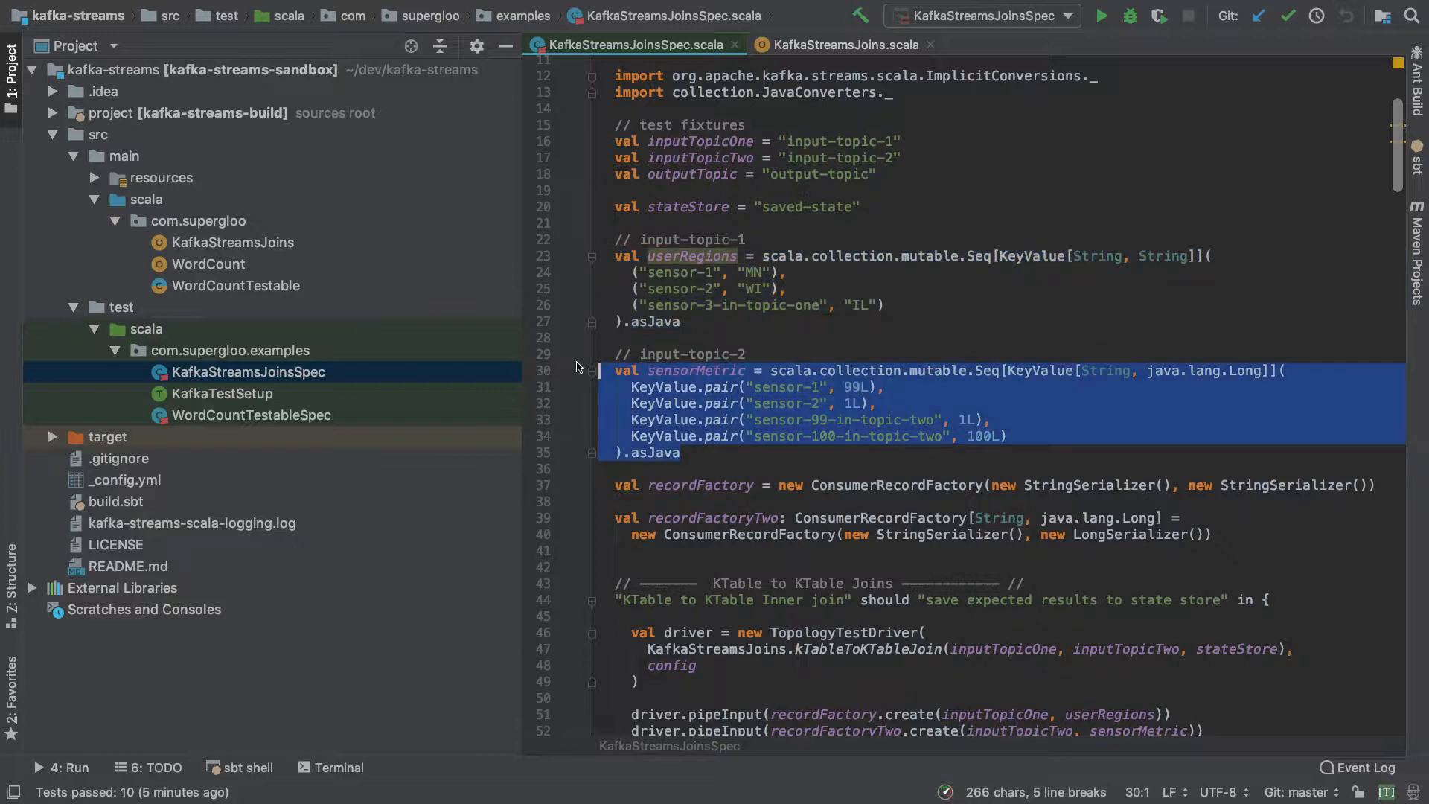
scroll("down", 3)
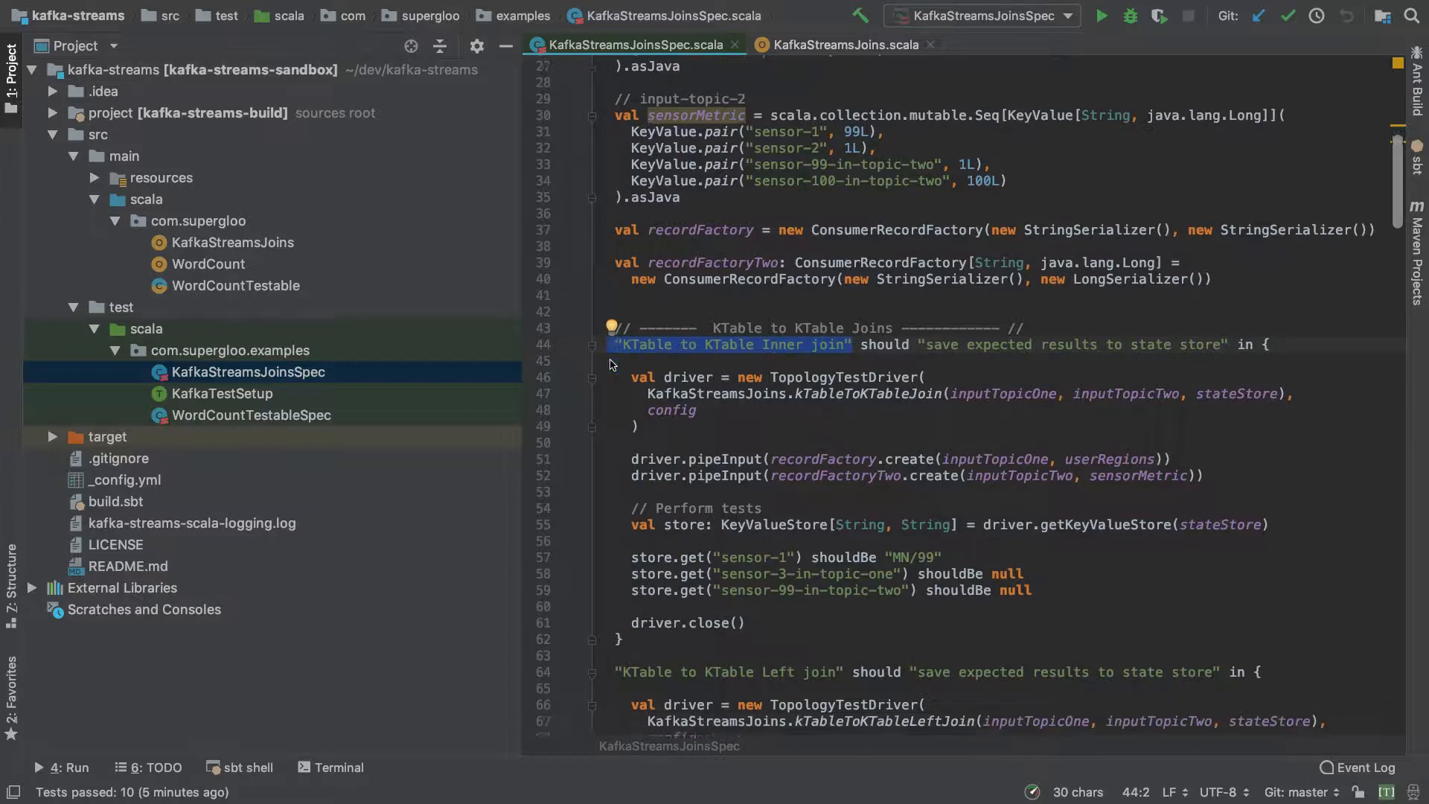
scroll("down", 3)
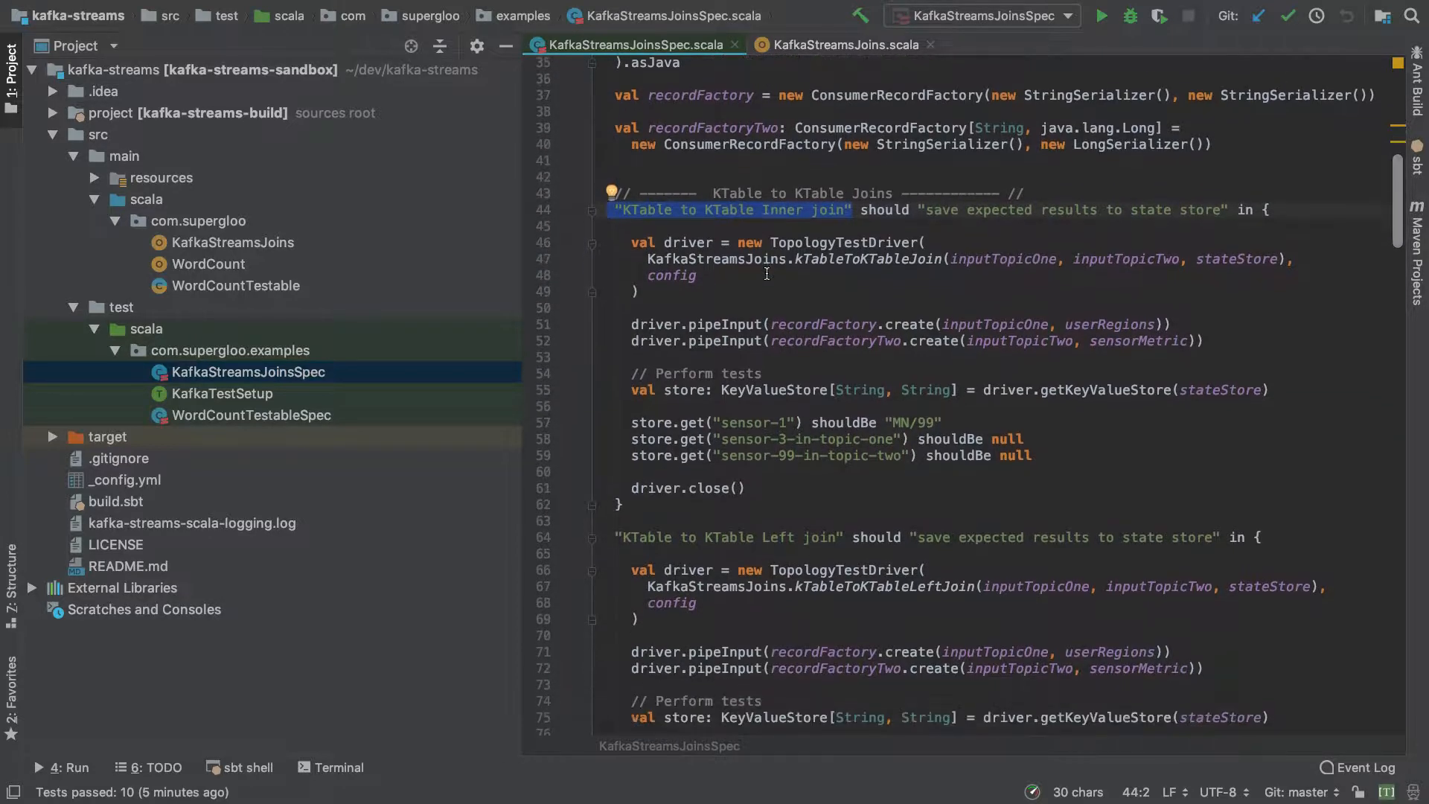
double_click(868, 259)
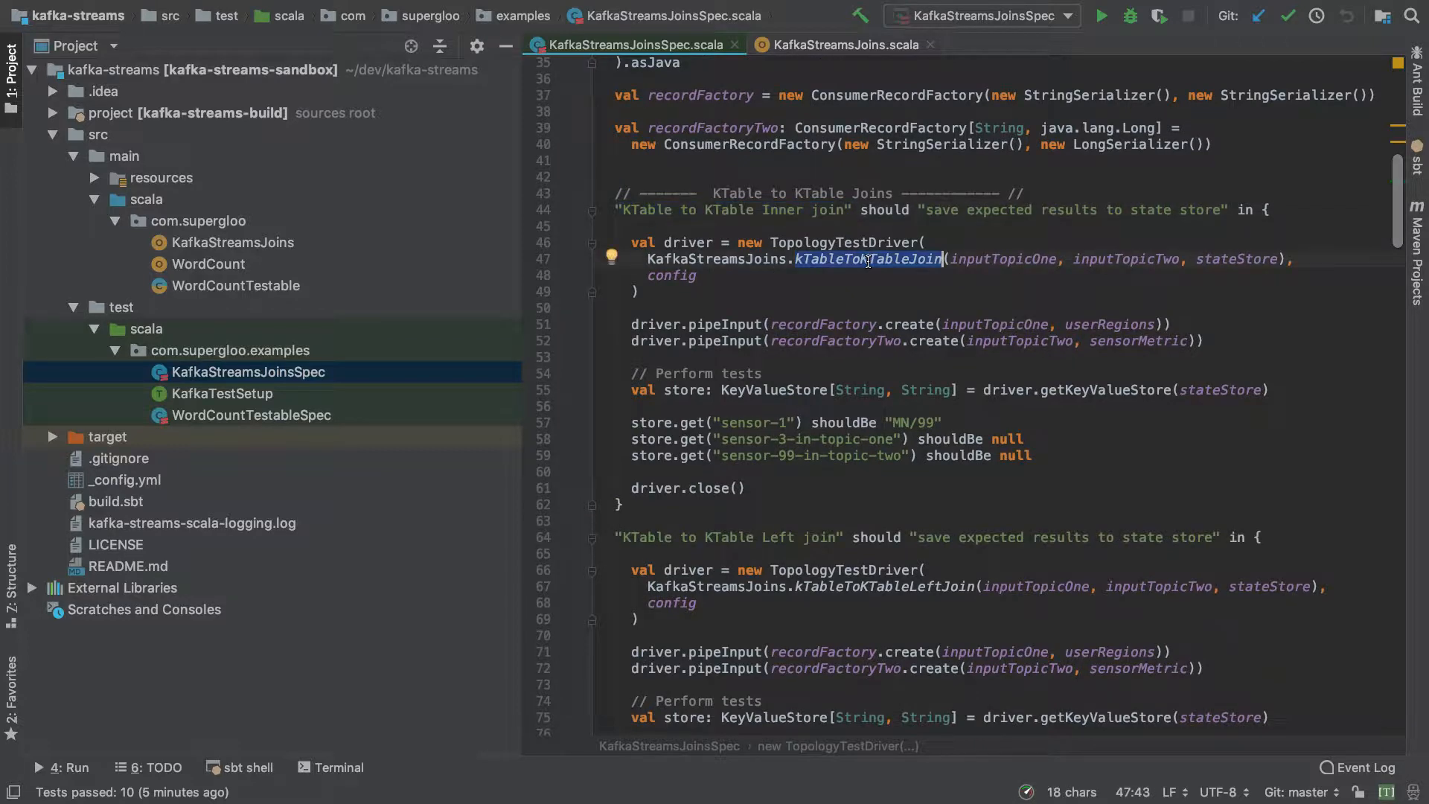
mouse_move(884, 333)
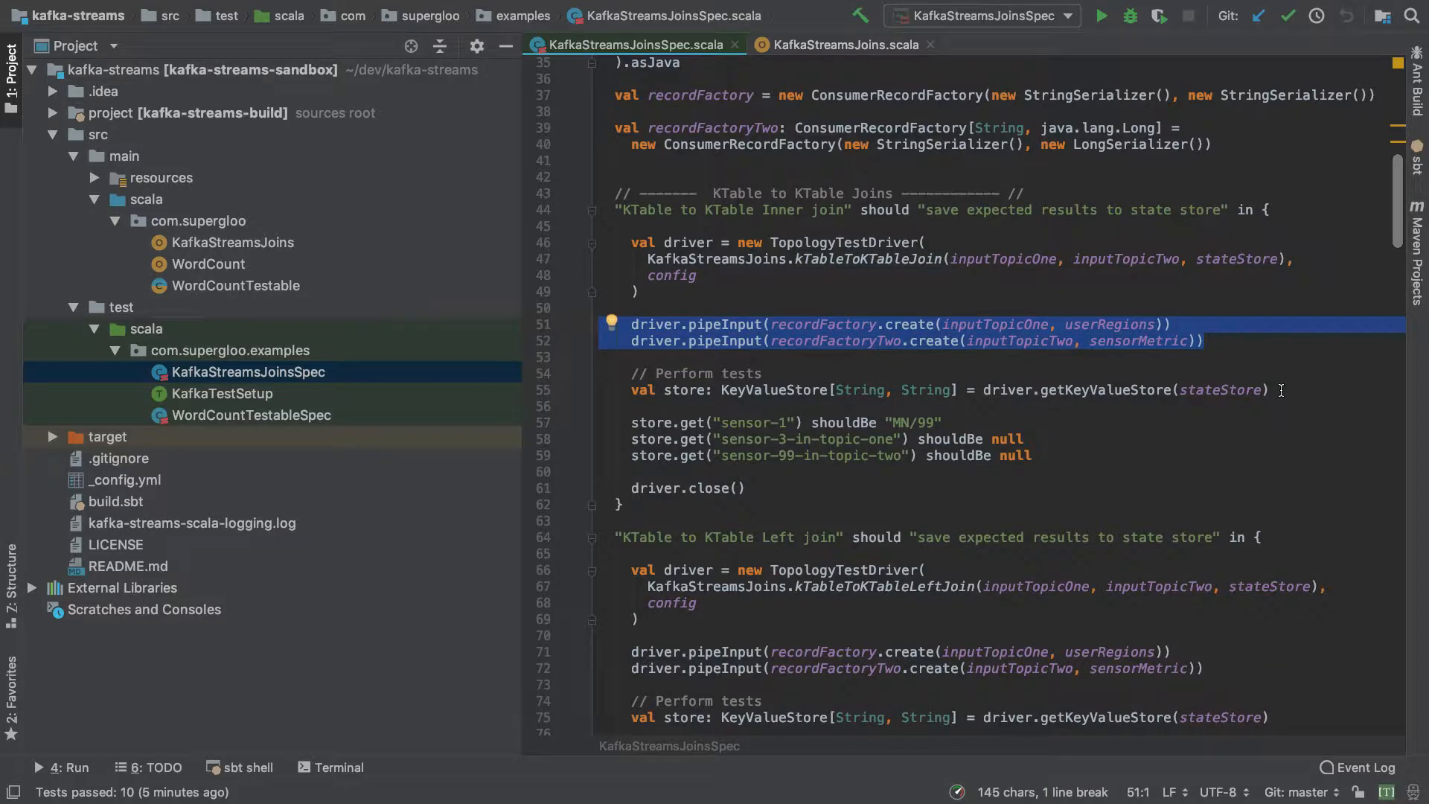
left_click(820, 390)
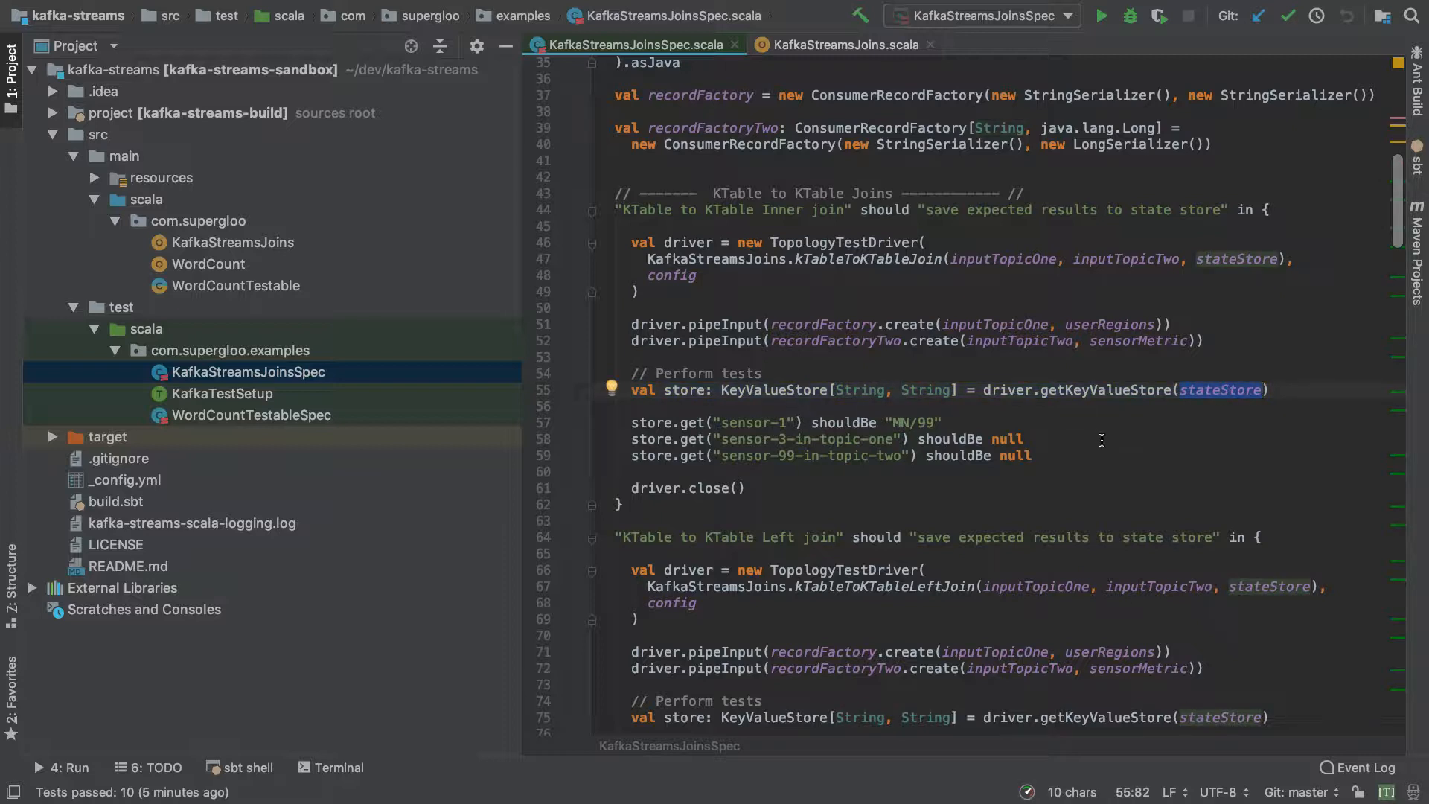
mouse_move(1068, 456)
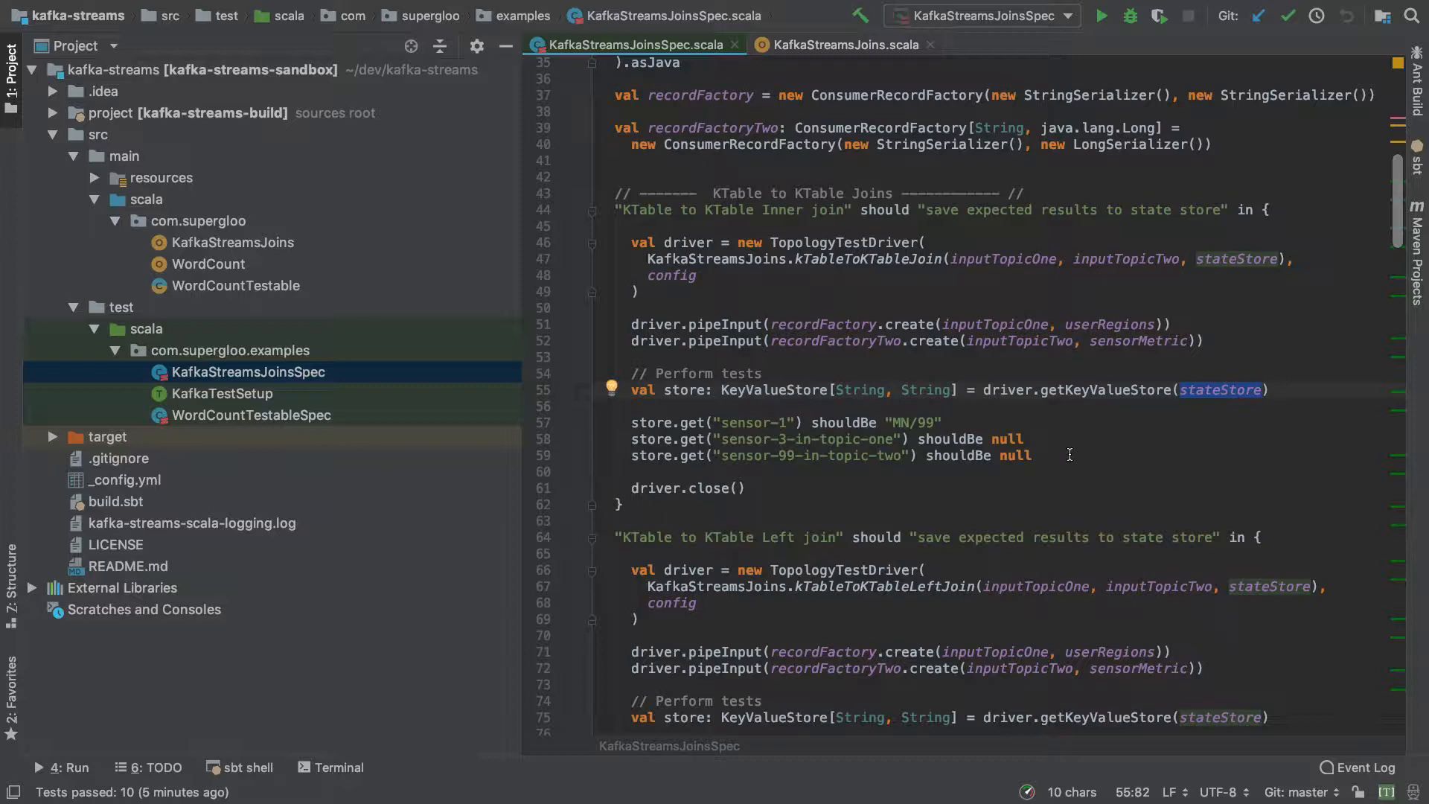
left_click_drag(631, 421, 1033, 456)
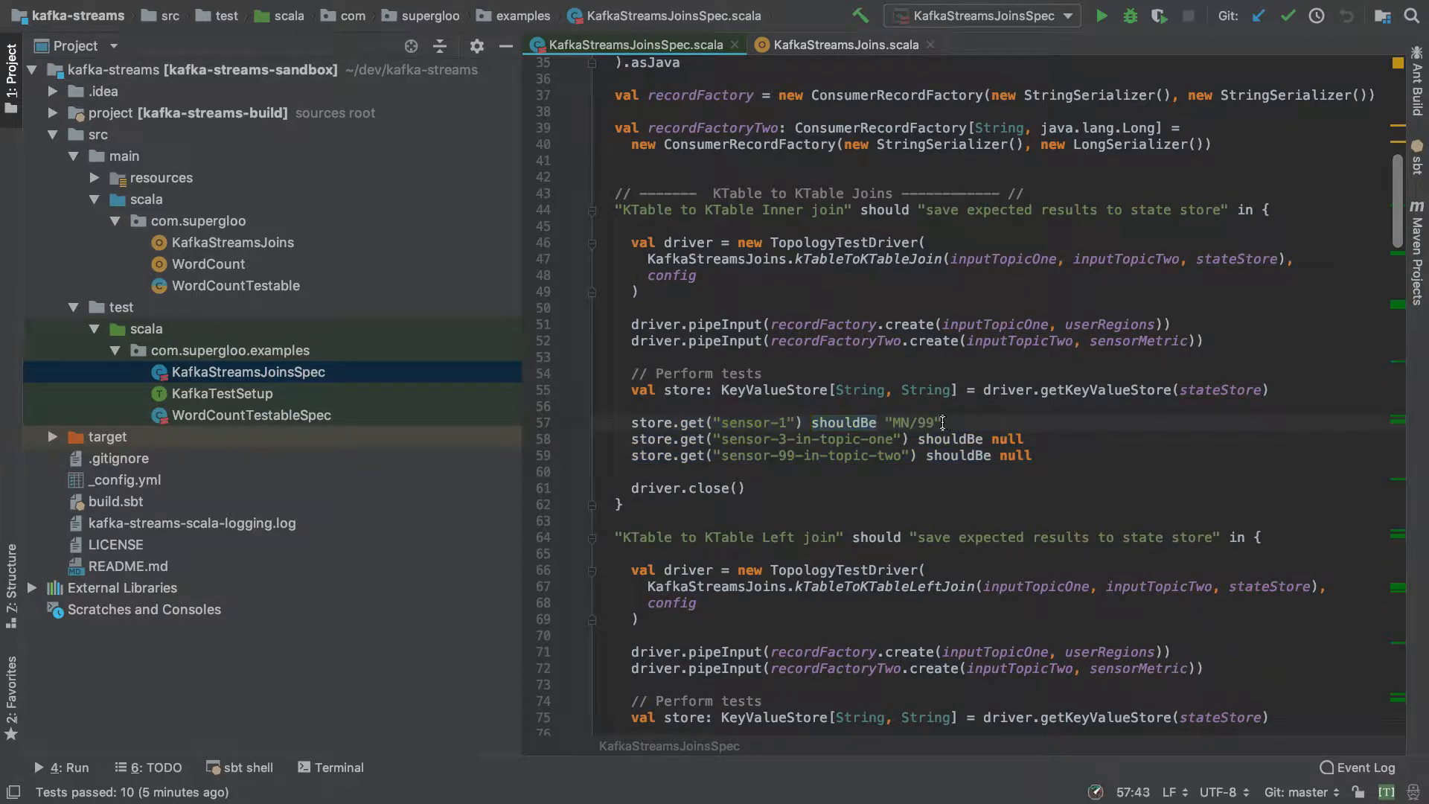
double_click(1004, 438)
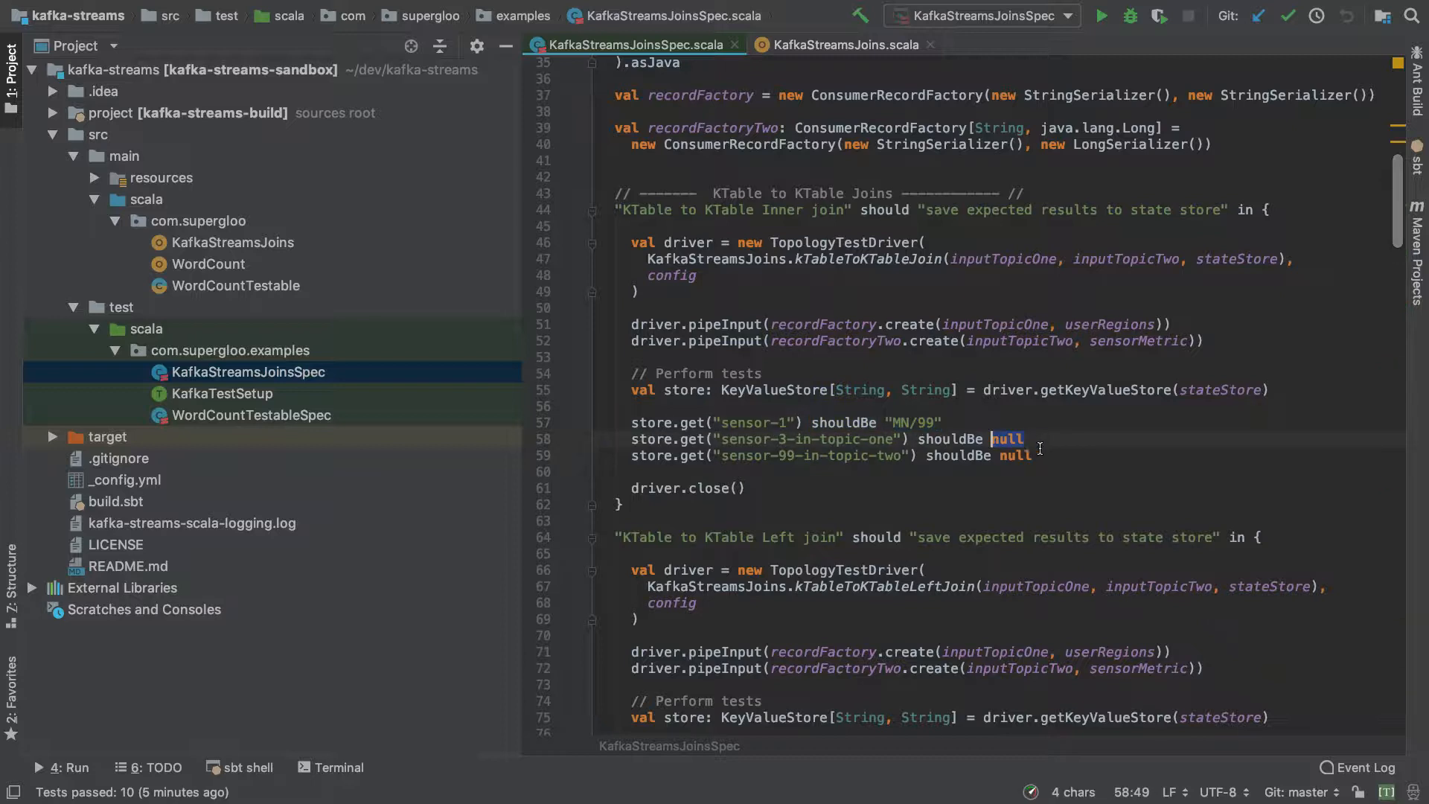
scroll("down", 3)
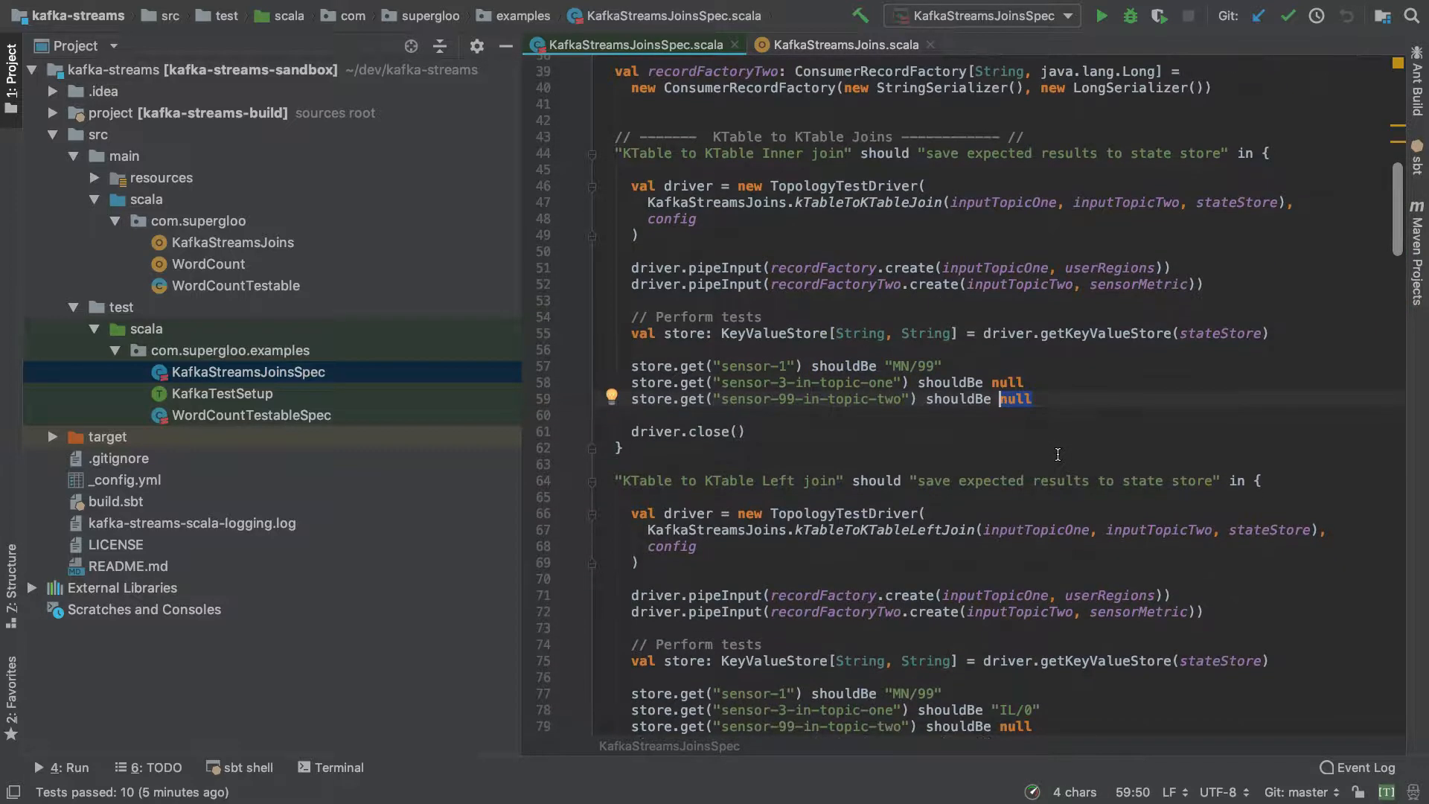
scroll("down", 3)
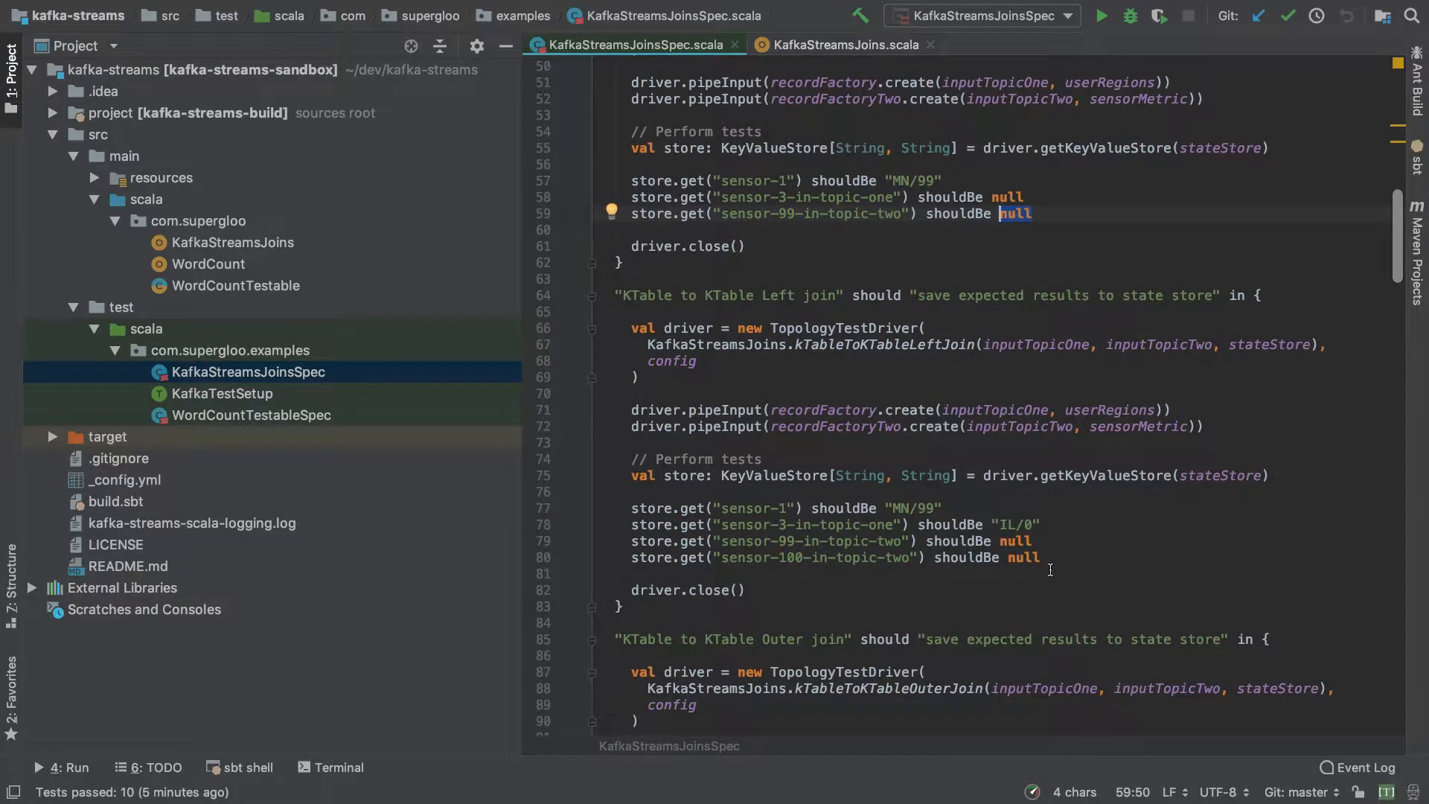
left_click_drag(631, 508, 1039, 557)
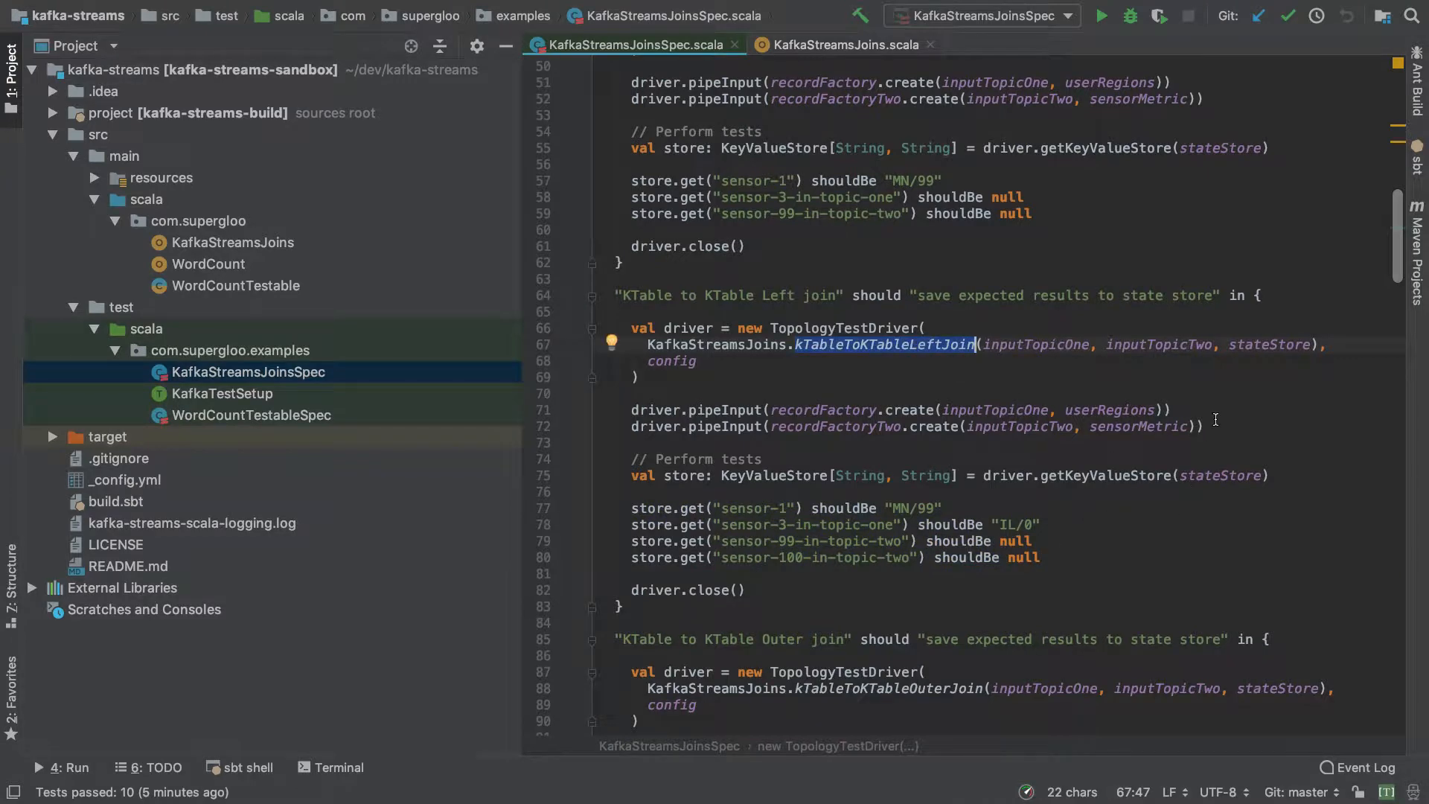
double_click(841, 327)
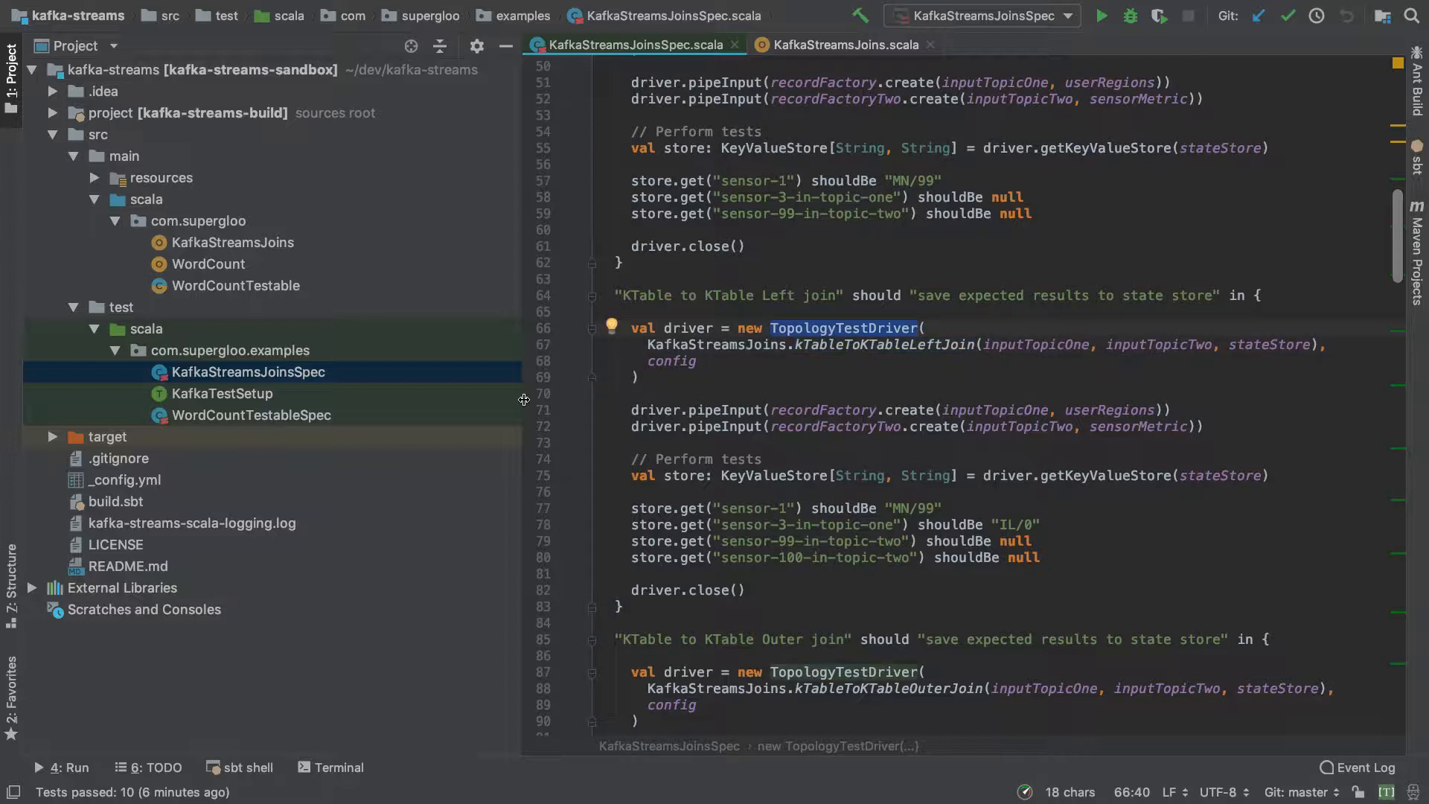
mouse_move(755, 478)
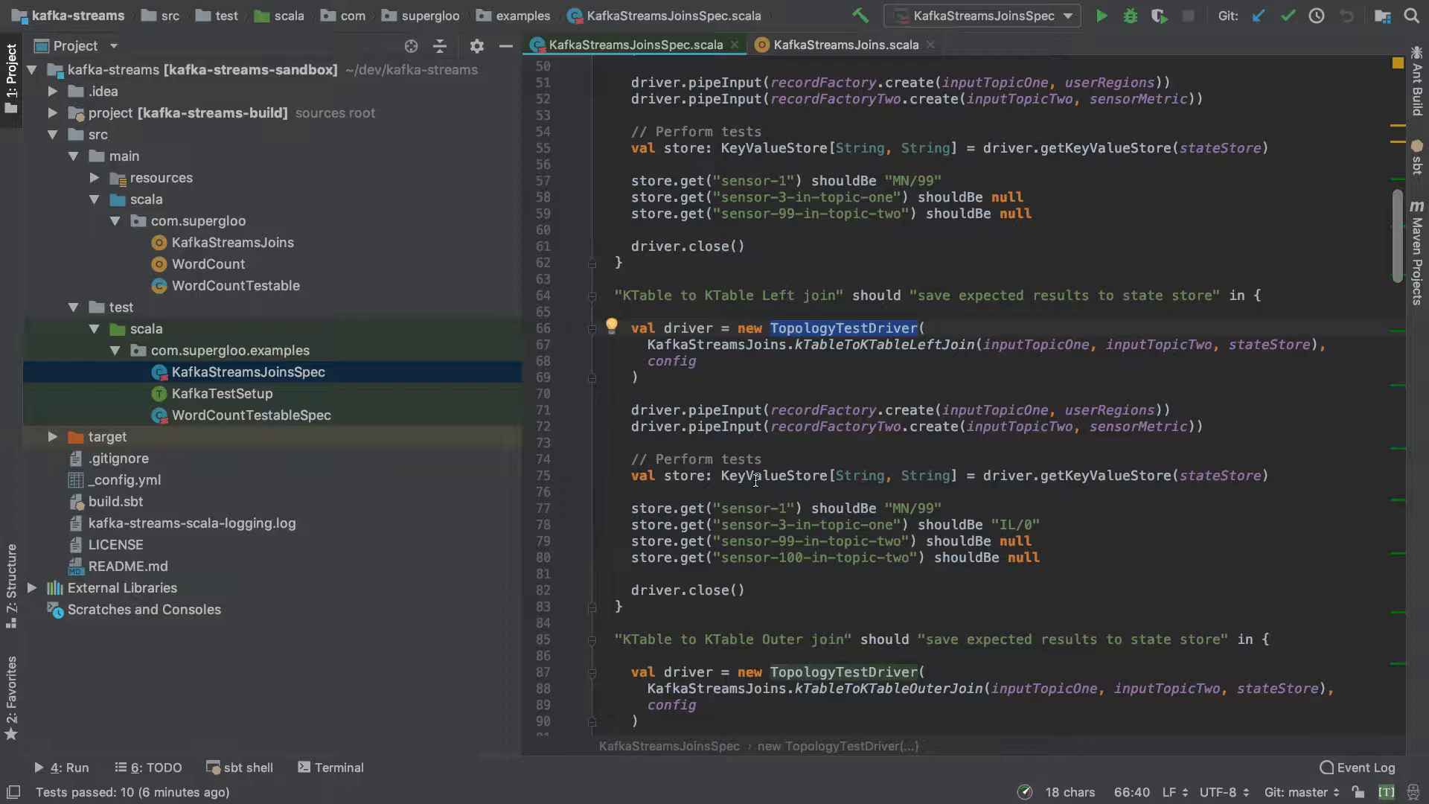
left_click_drag(631, 507, 1040, 557)
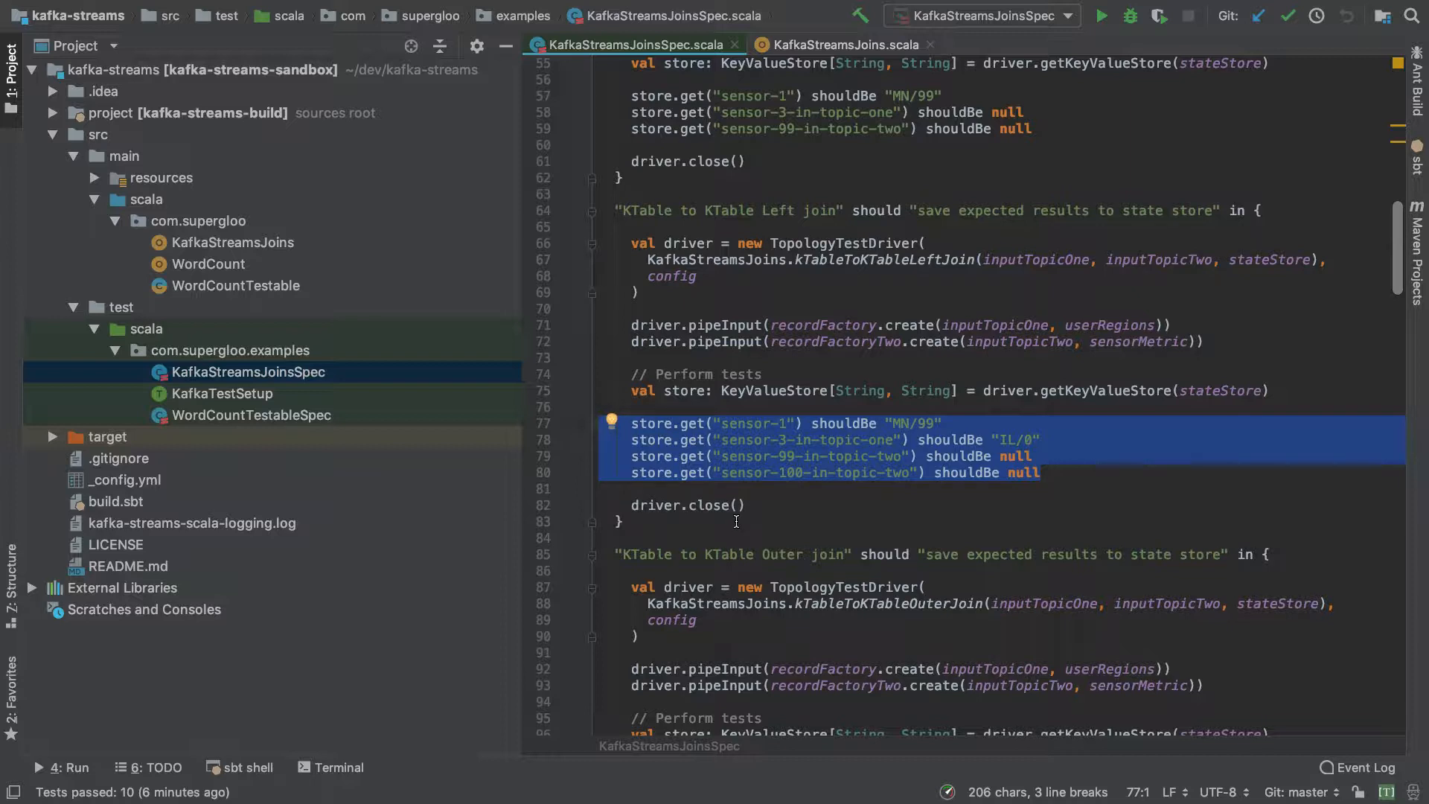
scroll("down", 3)
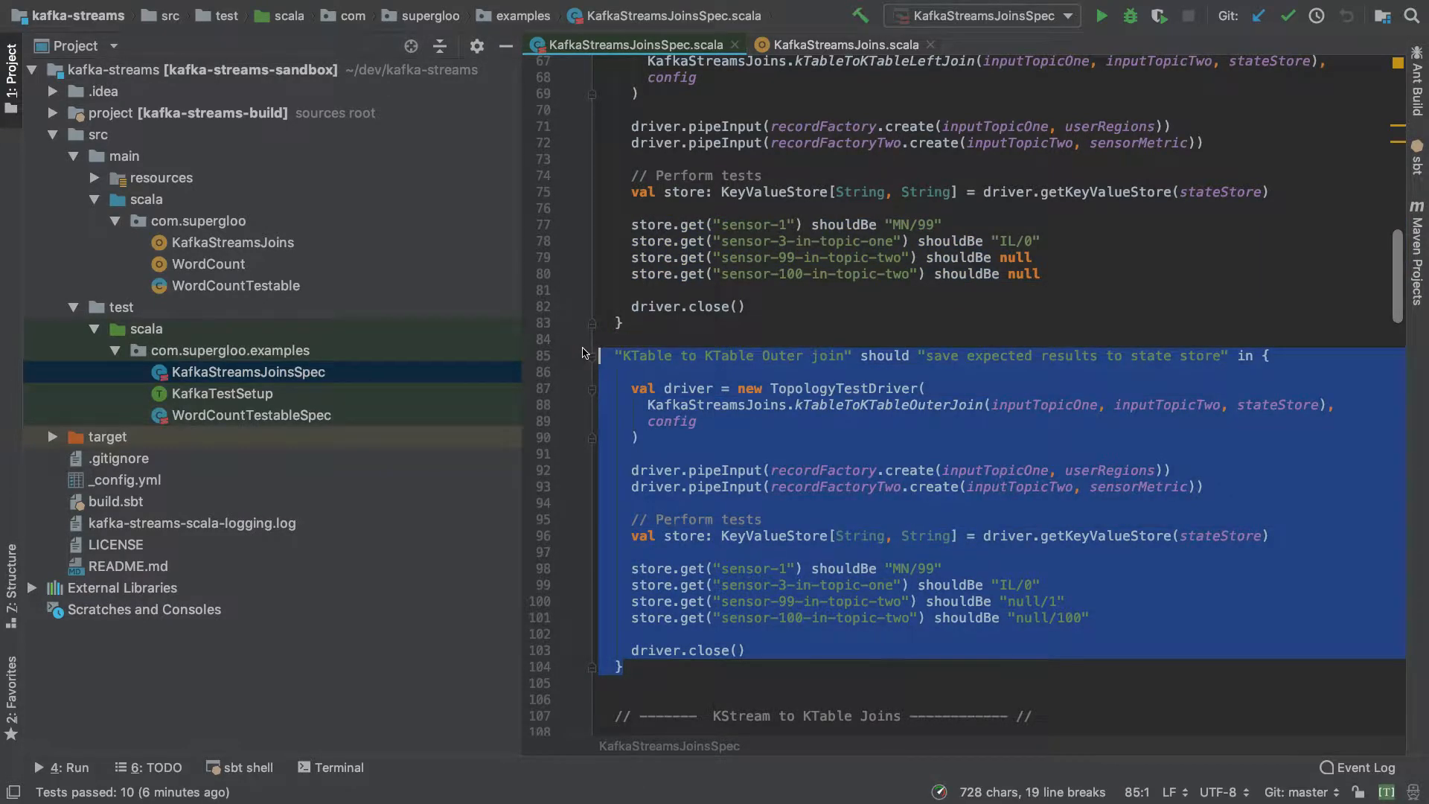
scroll("down", 3)
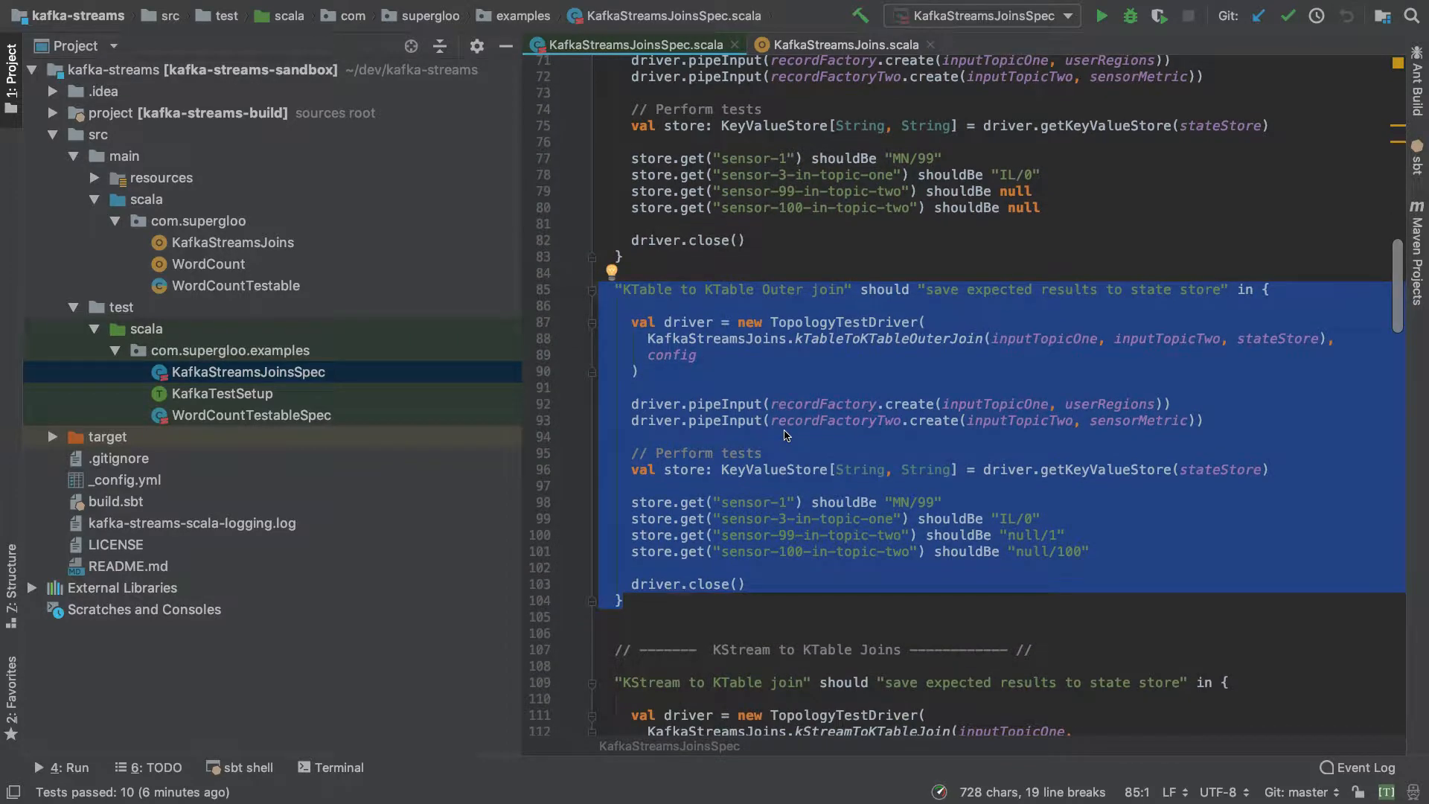
mouse_move(789, 432)
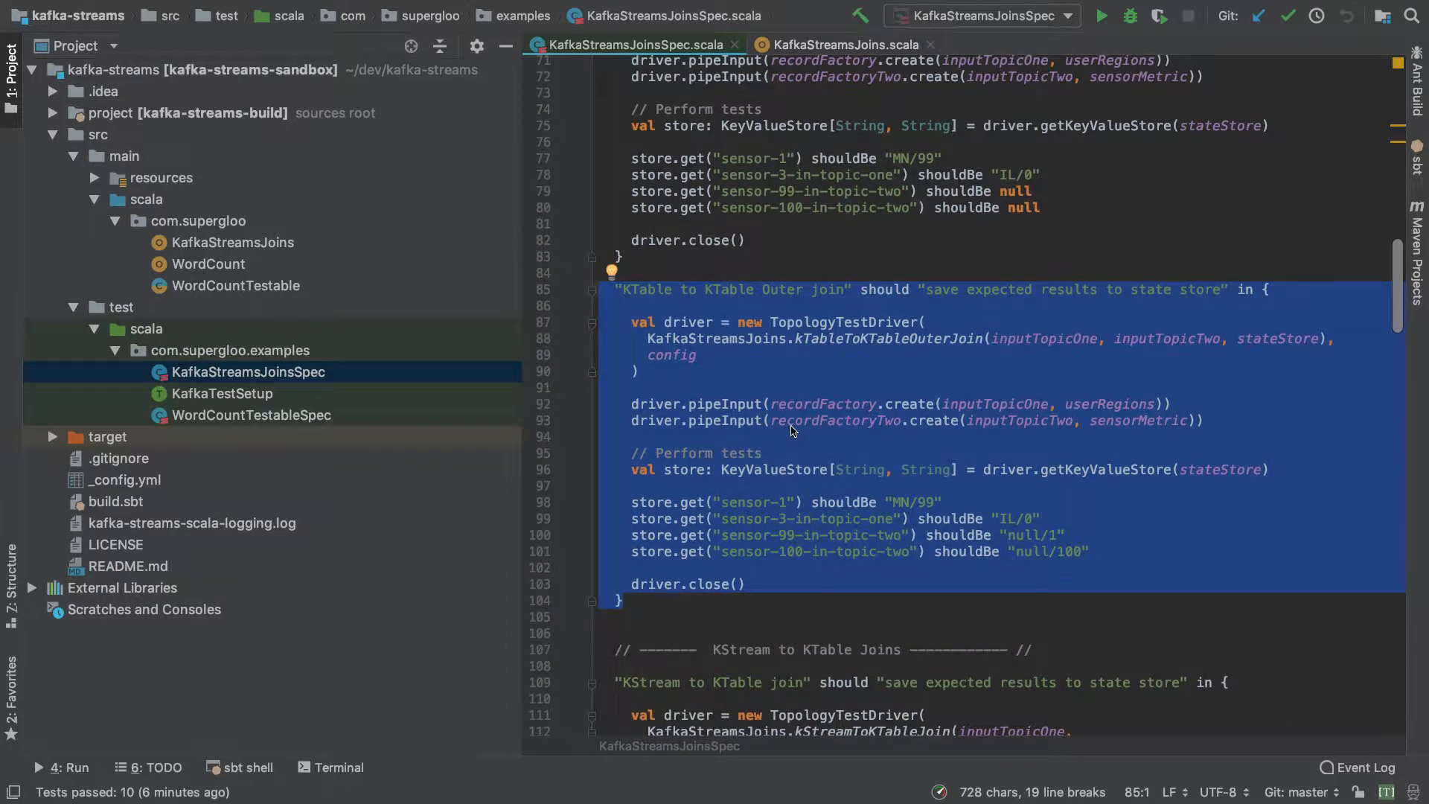
left_click(790, 420)
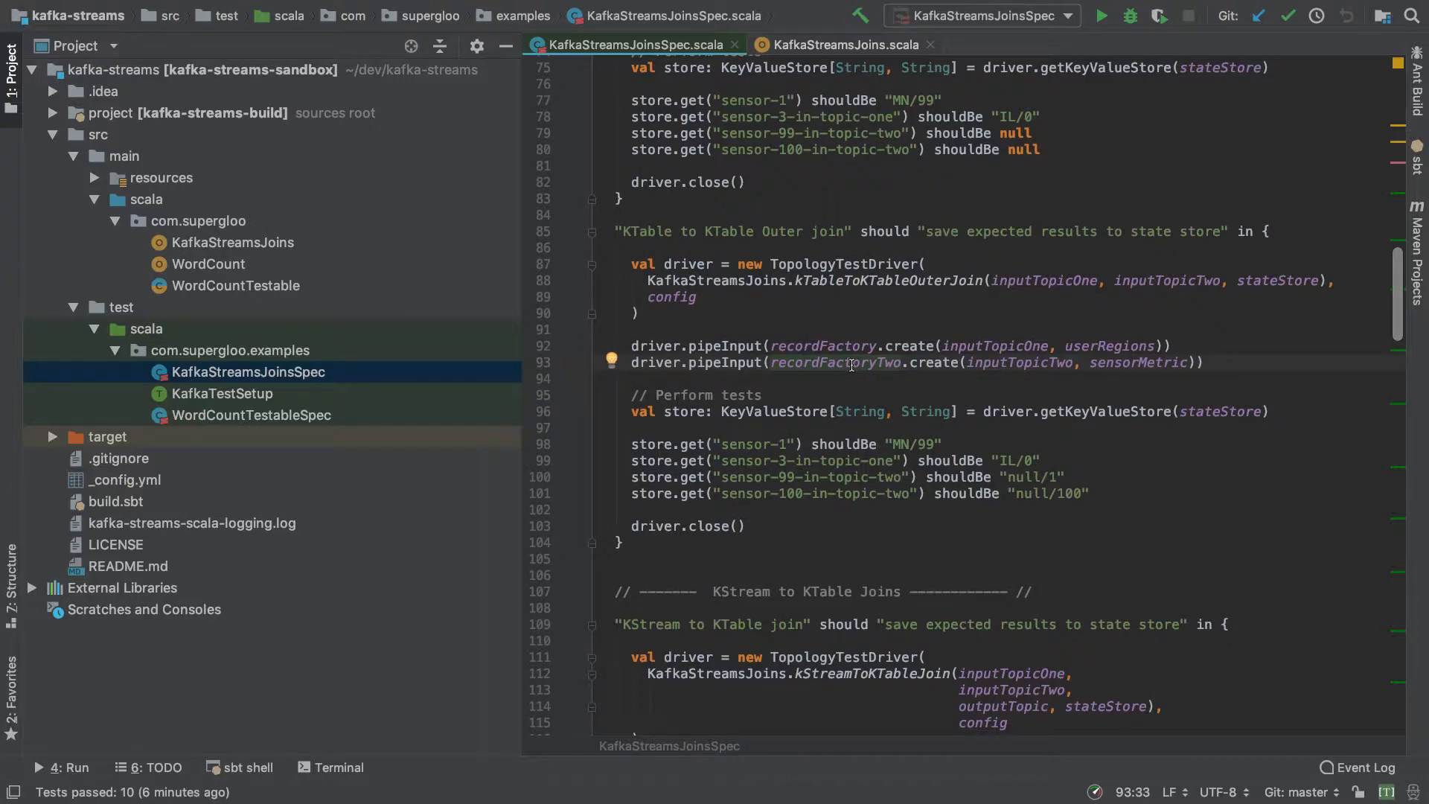
mouse_move(303, 377)
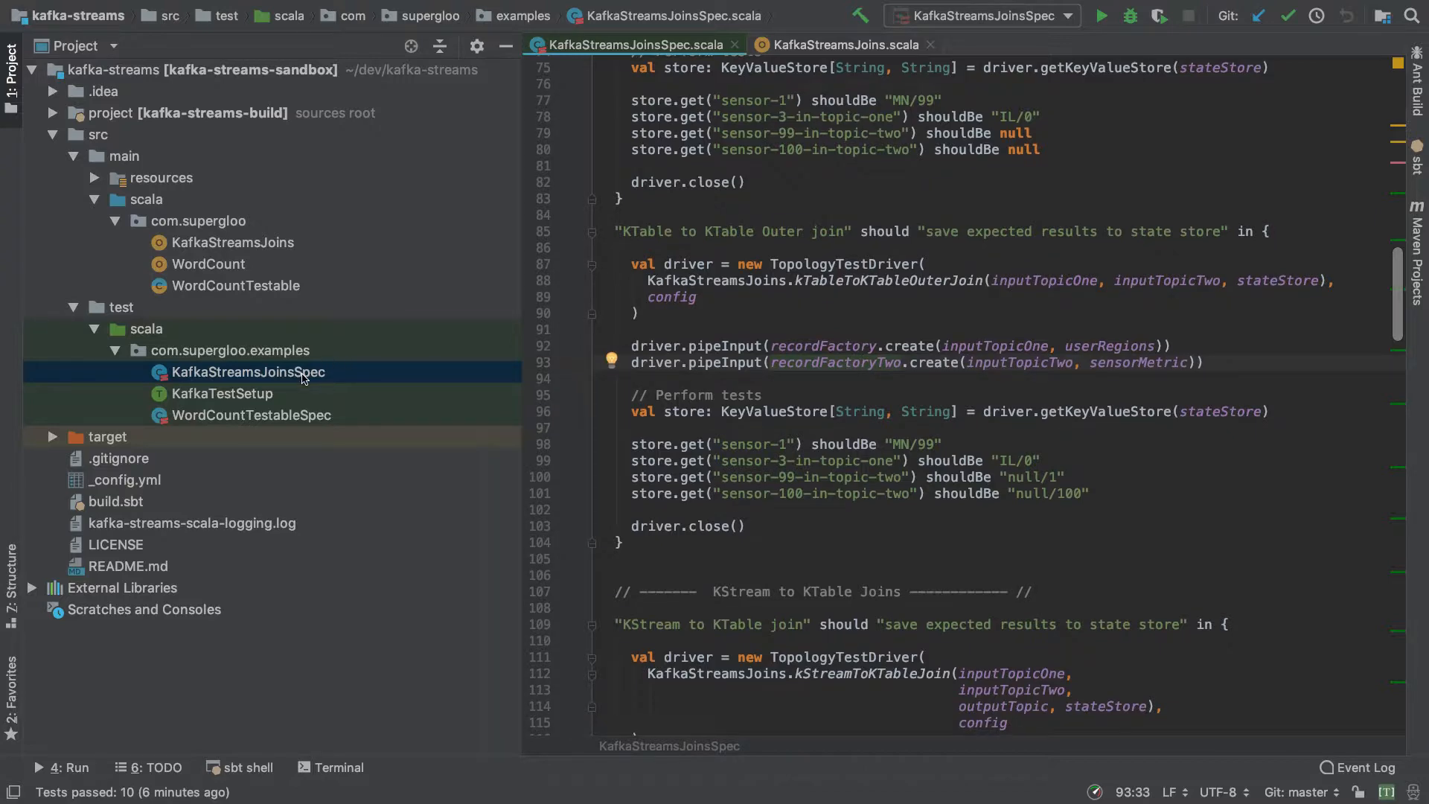
Run KafkaStreamsJoinsSpec from the Project tree and see all 10 tests pass
right_click(247, 372)
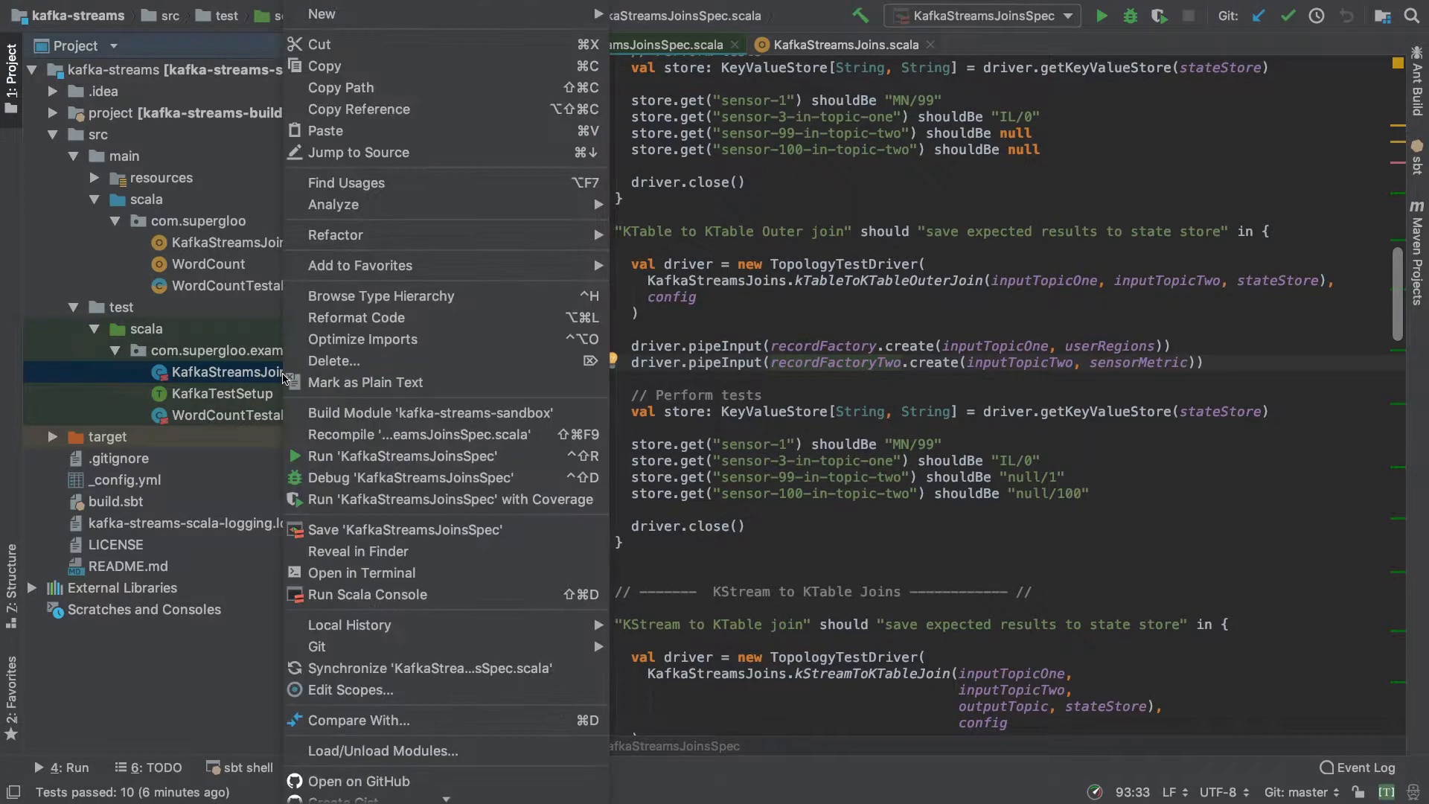
left_click(403, 455)
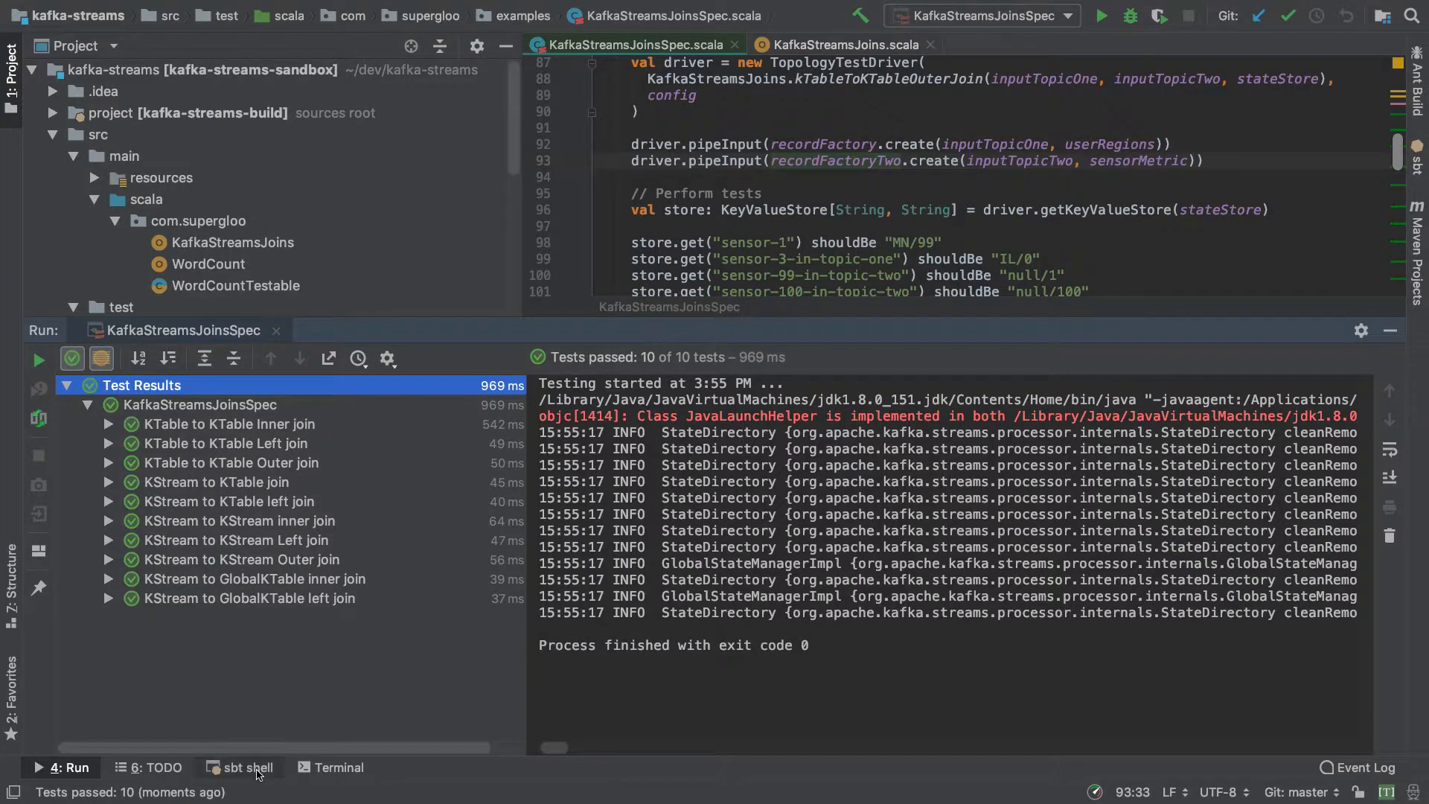
left_click(239, 767)
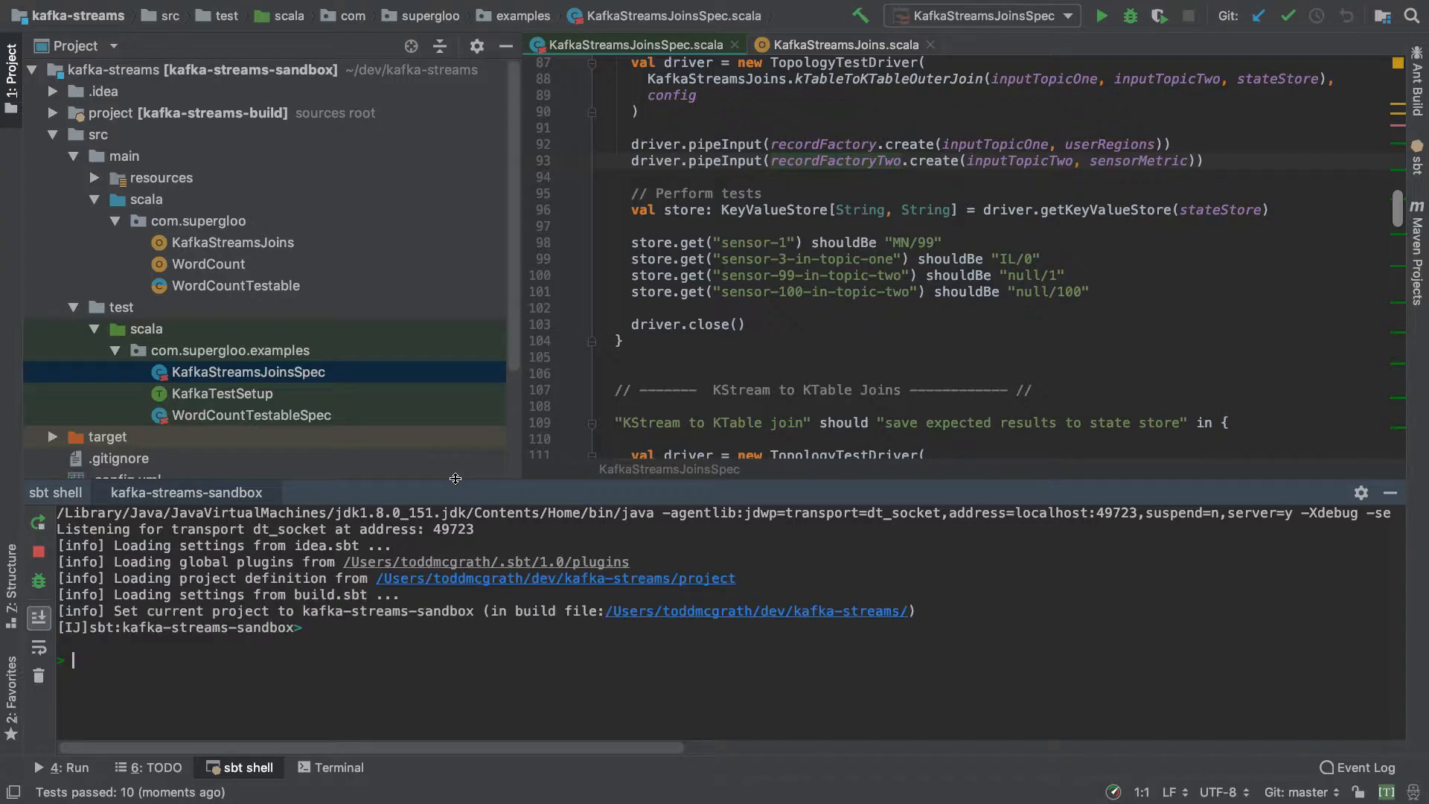
Run 'test' in the sbt shell so all 12 tests pass
type("t")
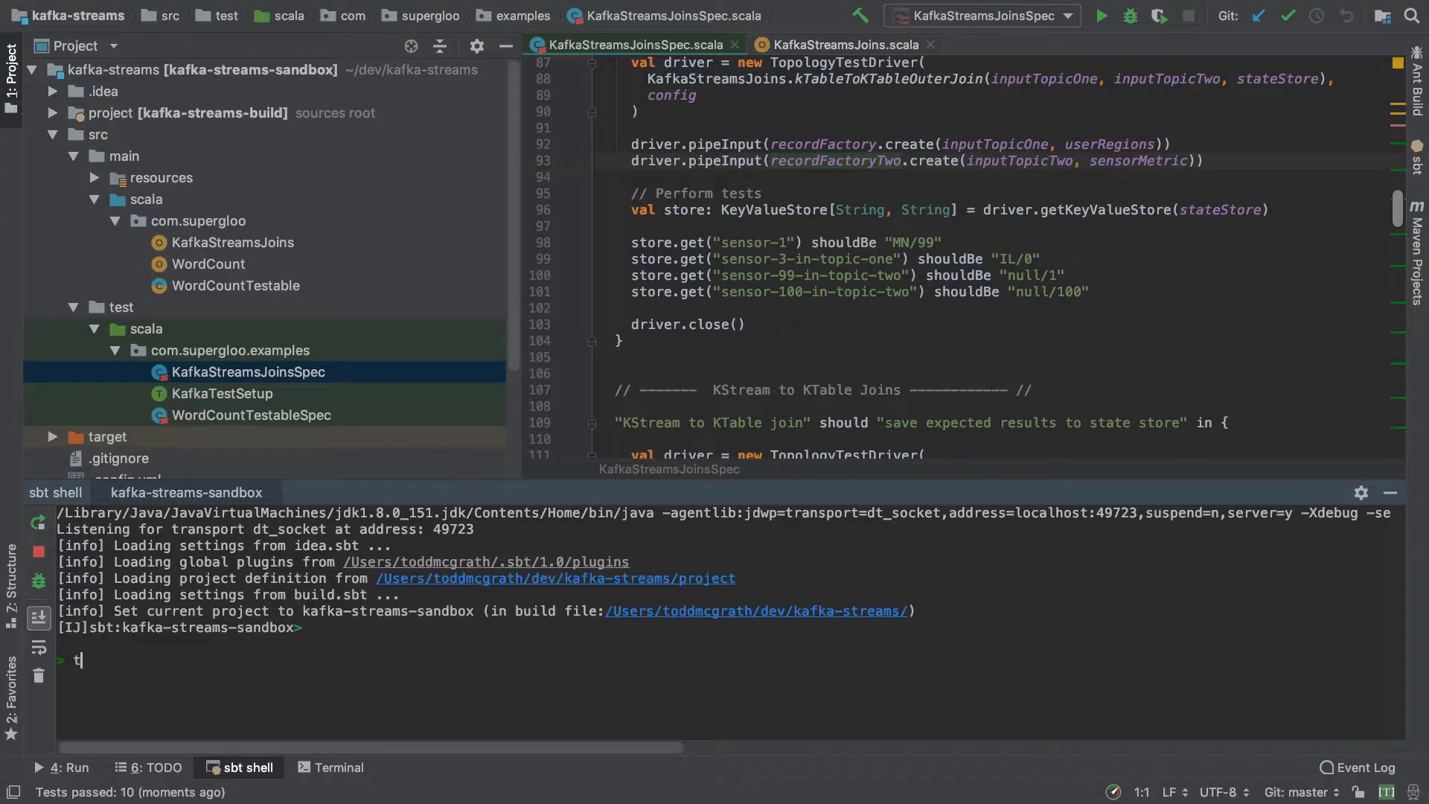
key("Backspace")
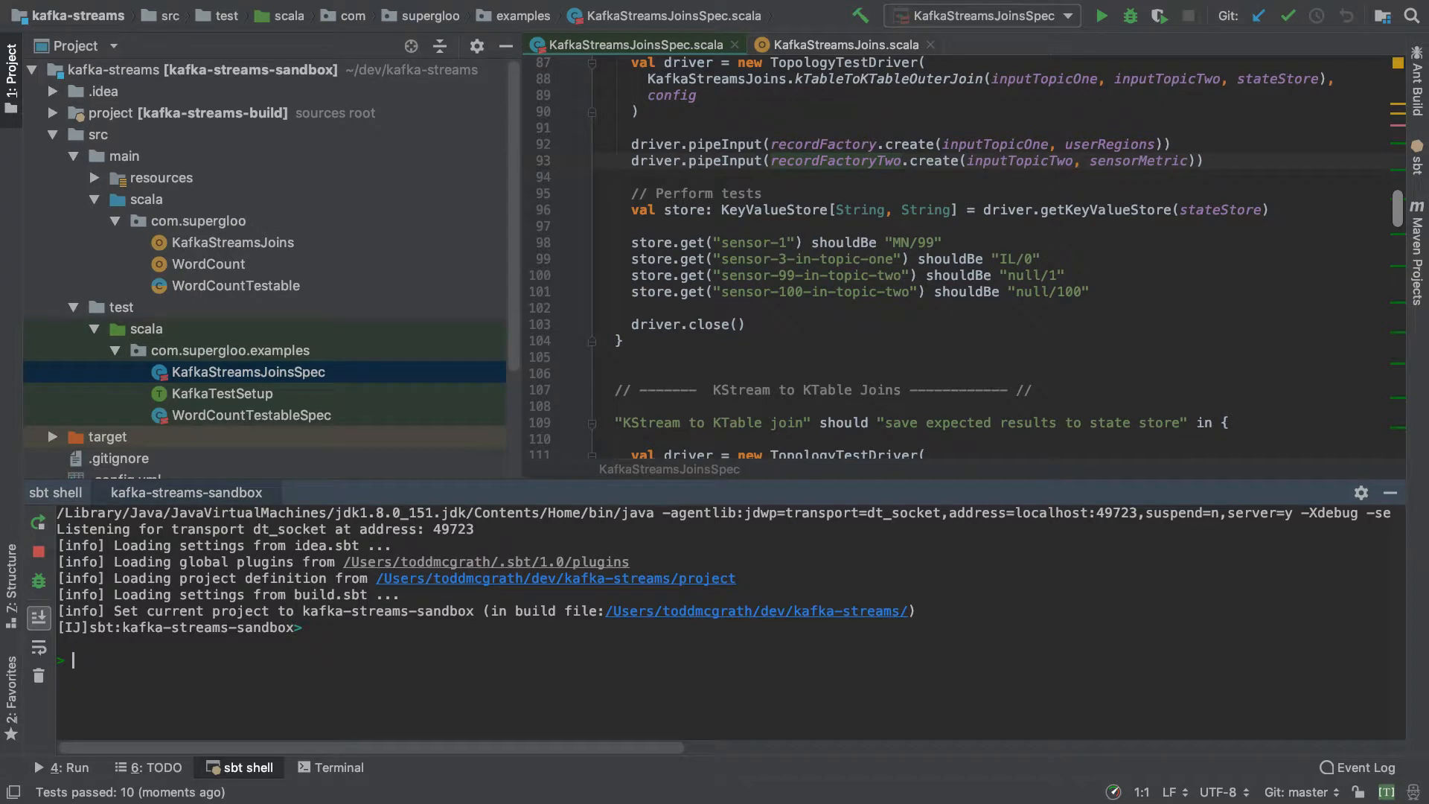
type("test")
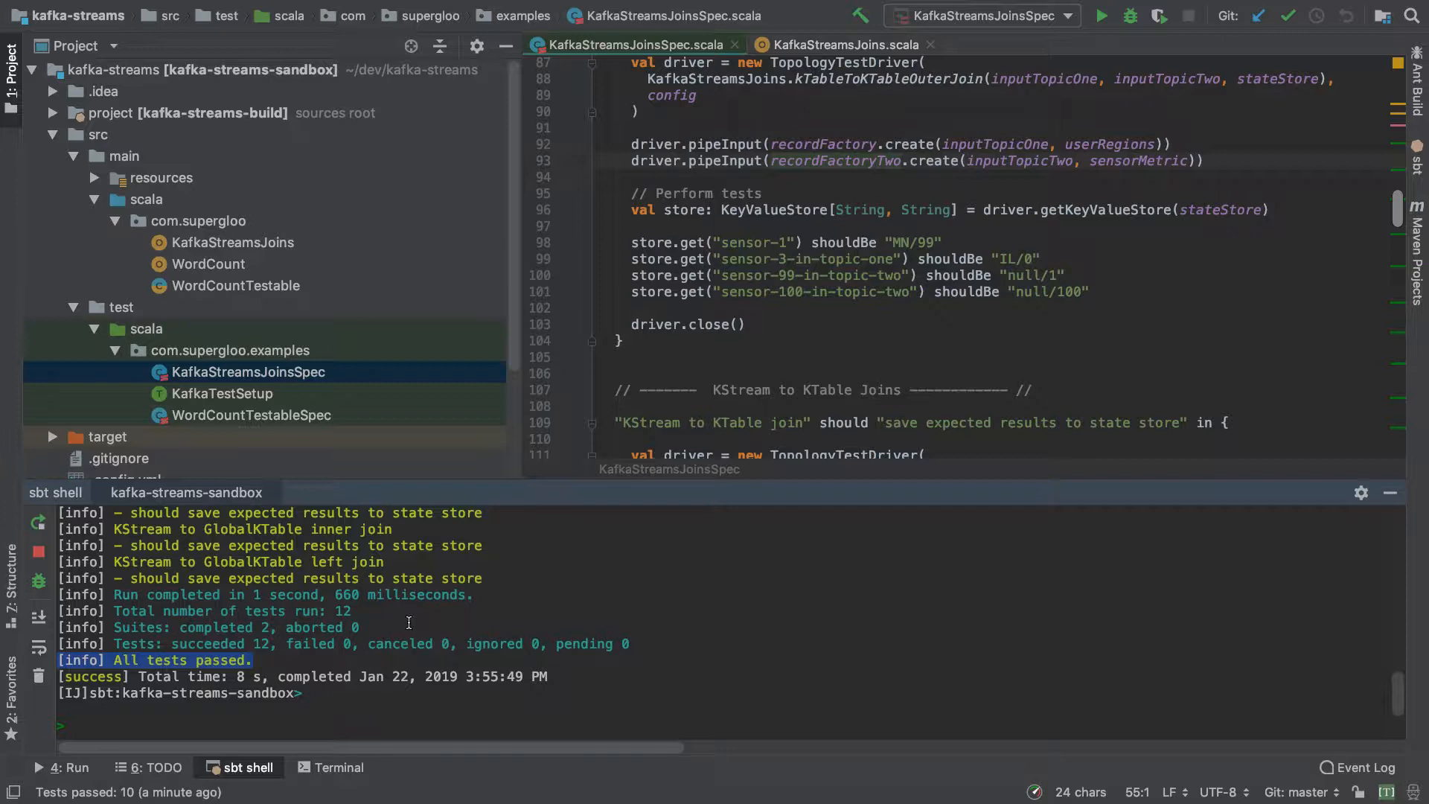
mouse_move(410, 619)
type("-")
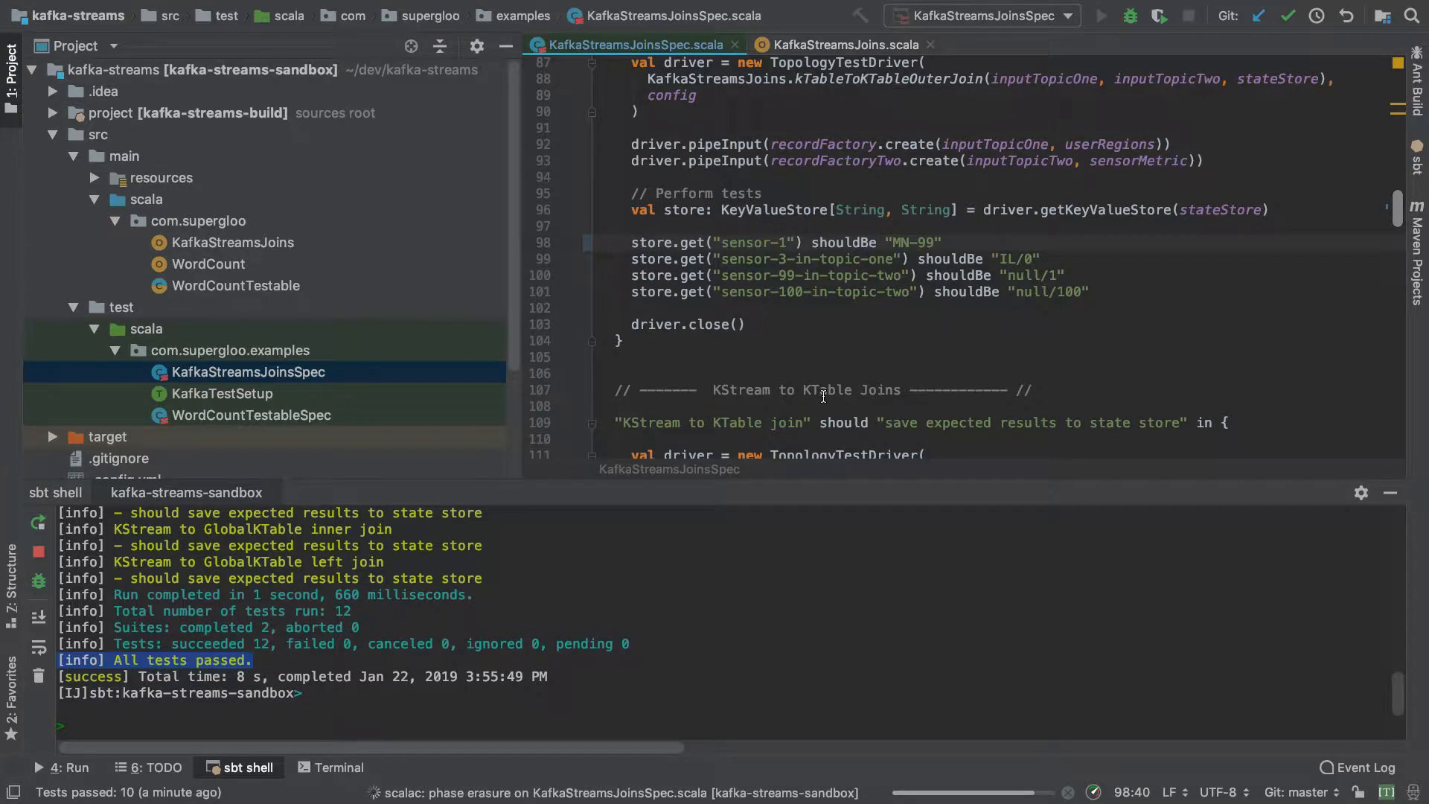
Rerun the spec with sensor-1 expecting MN-99 and inspect the 8 cascading join-test failures
left_click(1102, 15)
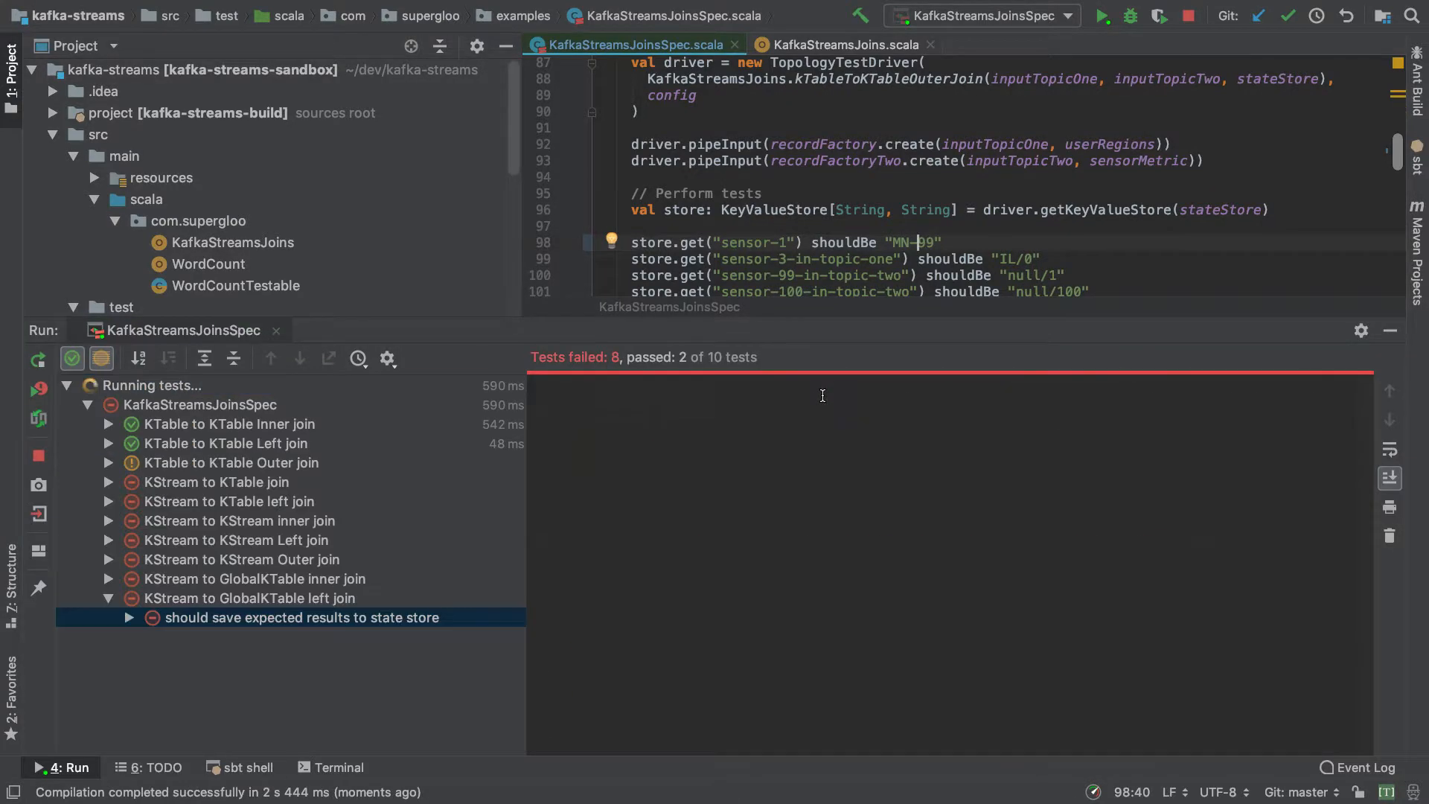
left_click(301, 616)
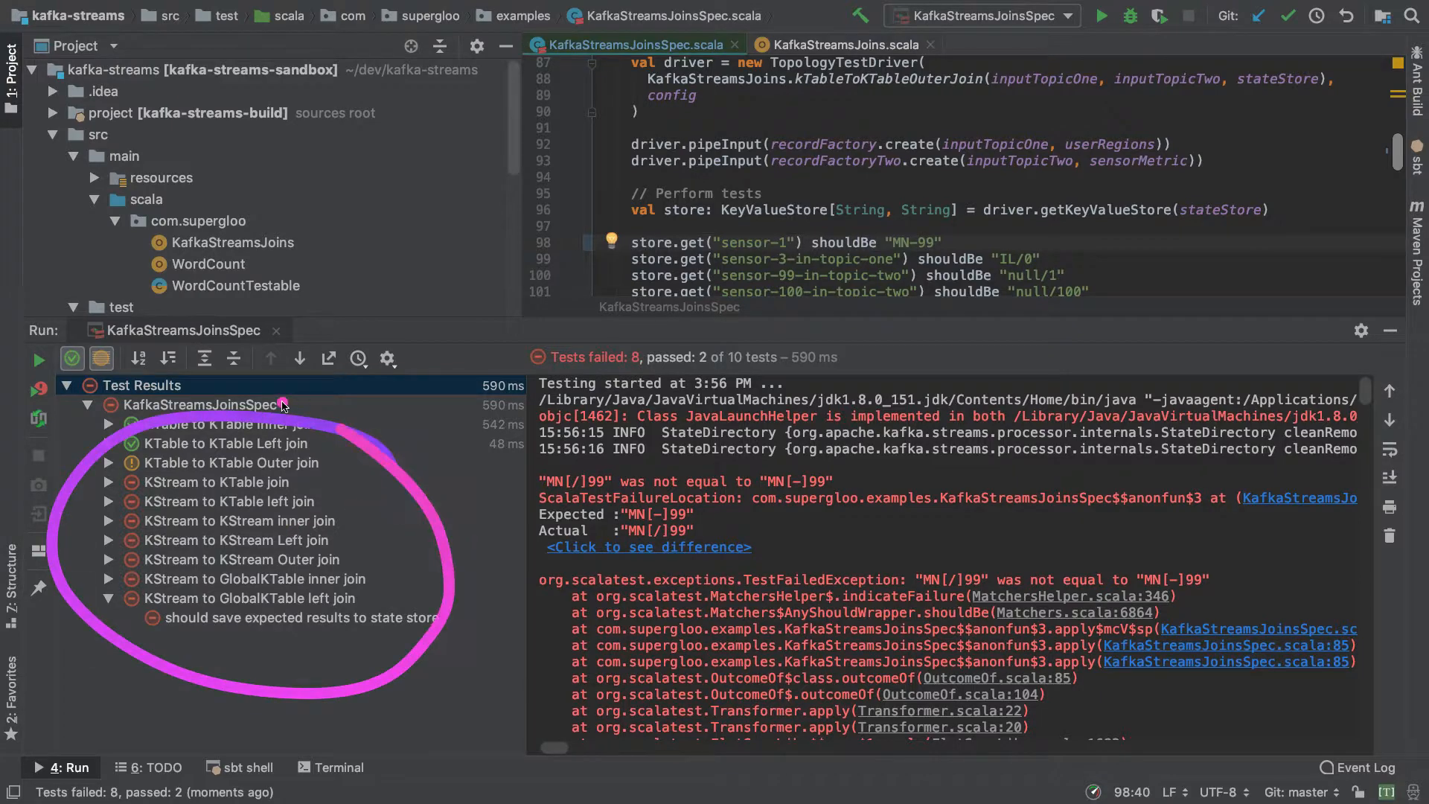
left_click(231, 462)
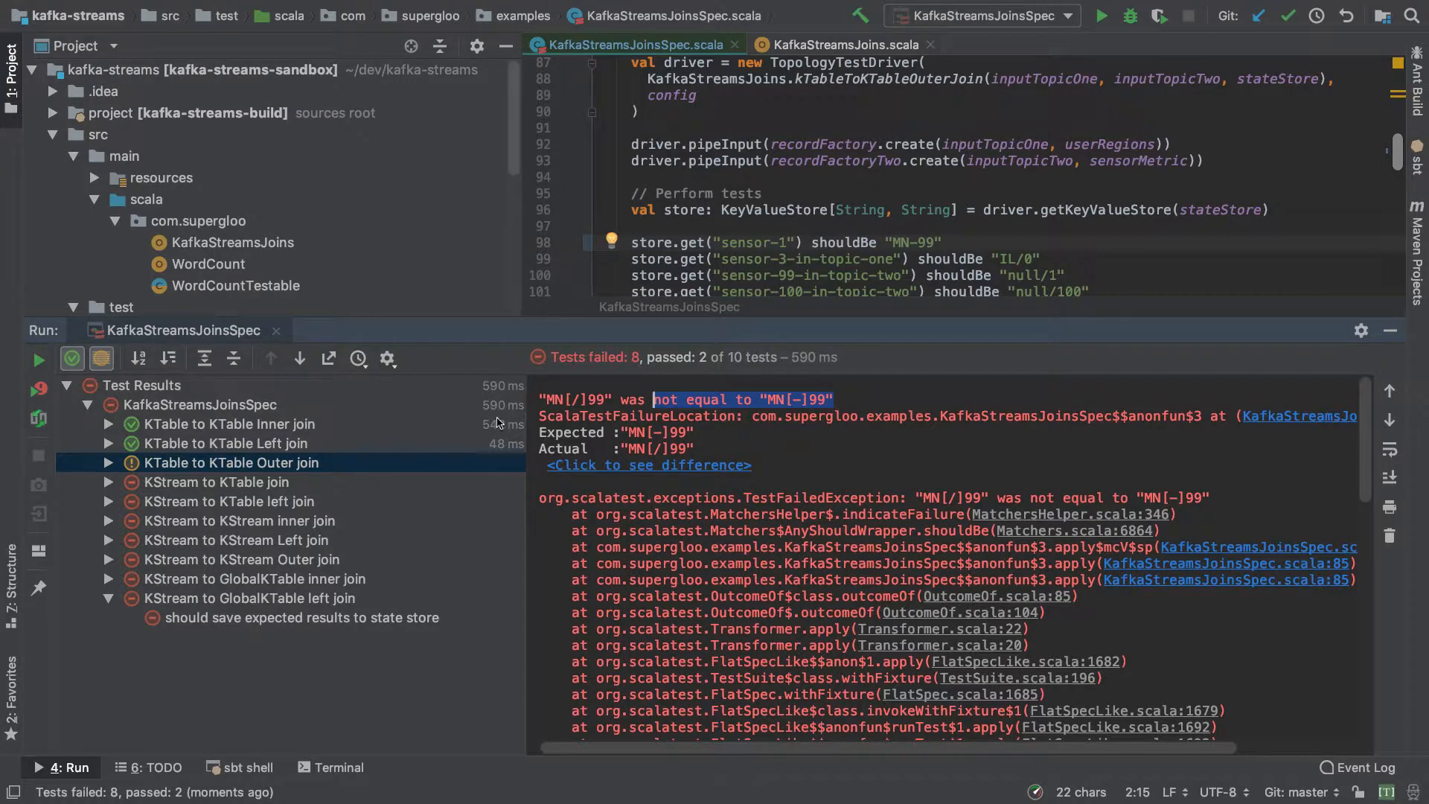
left_click(215, 481)
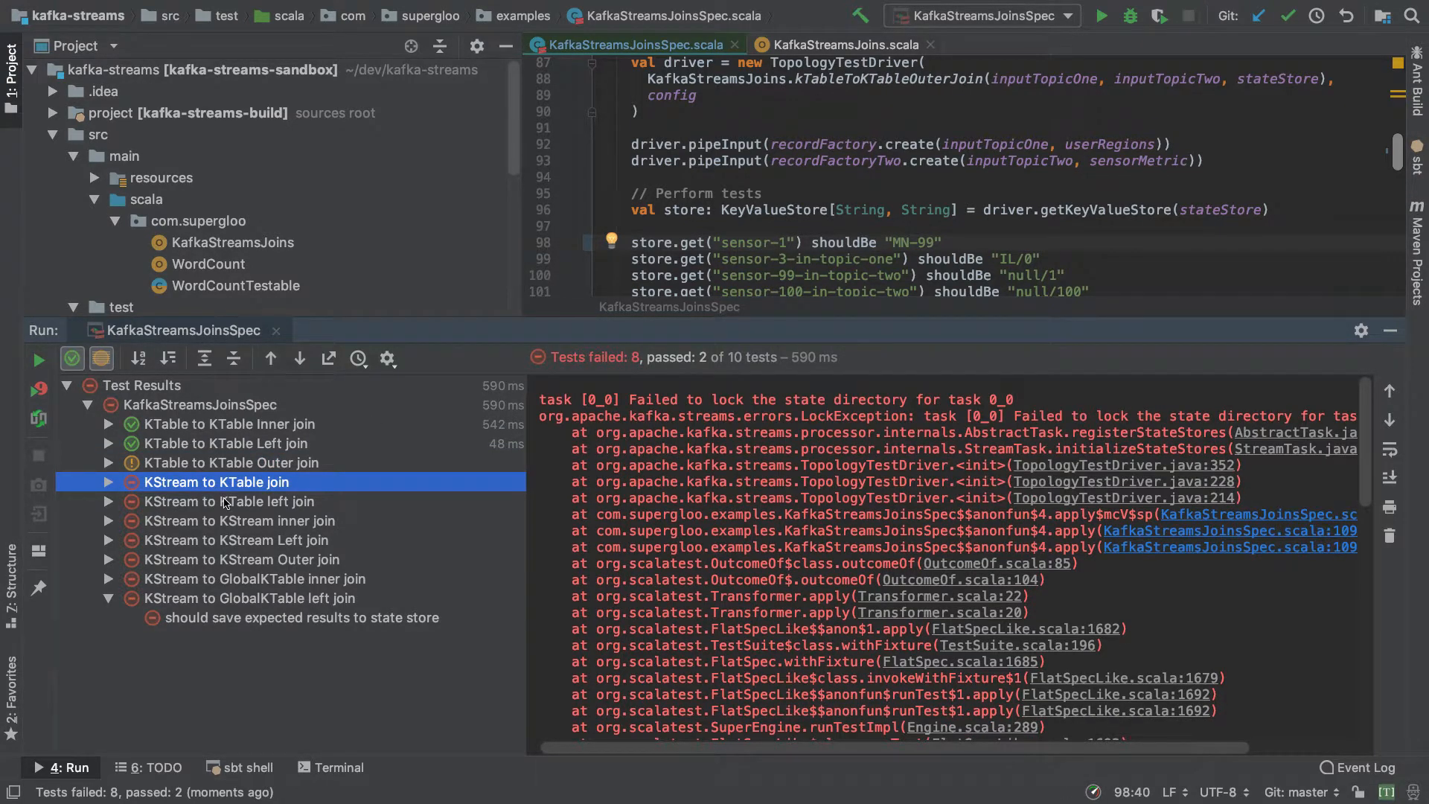
left_click(233, 539)
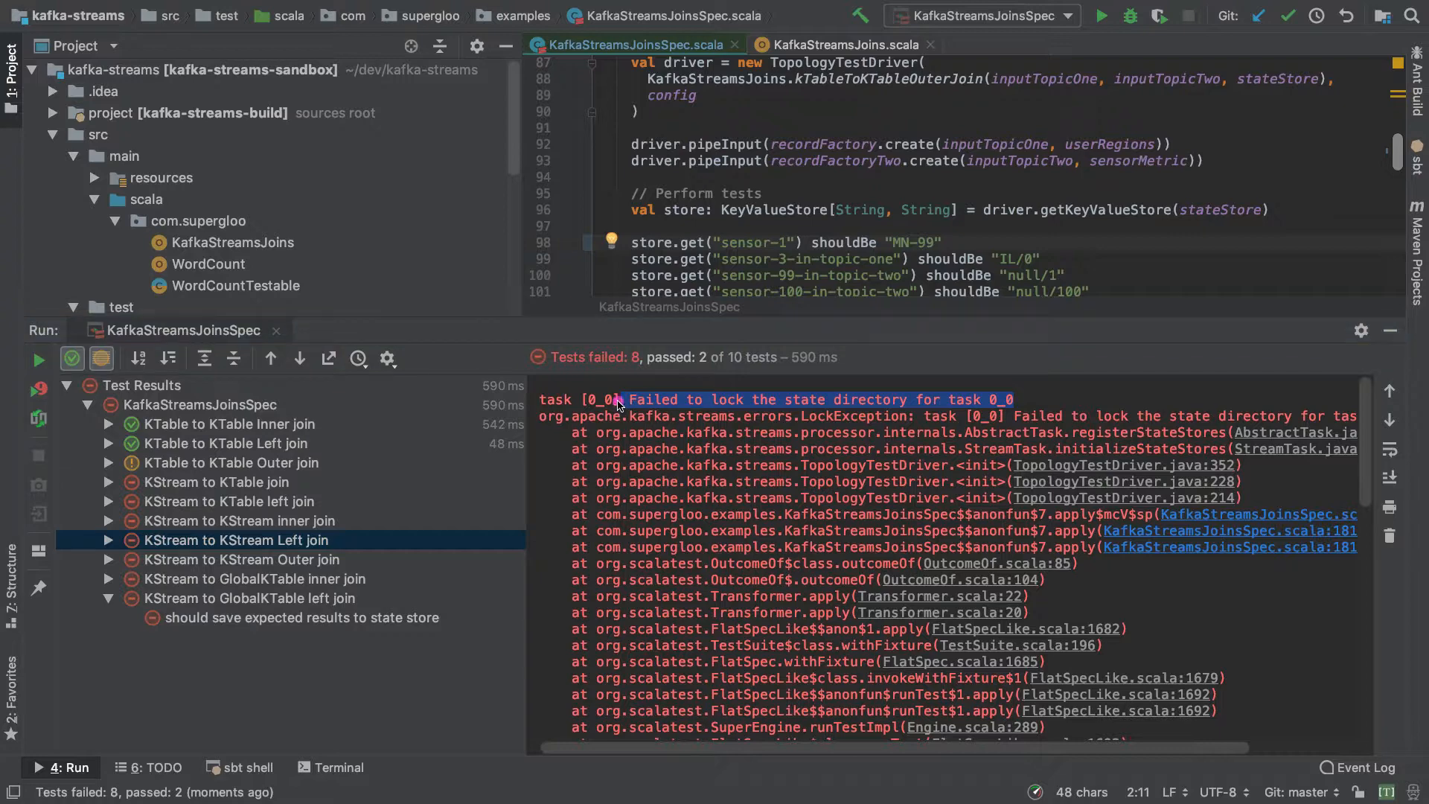
key("cmd+tab")
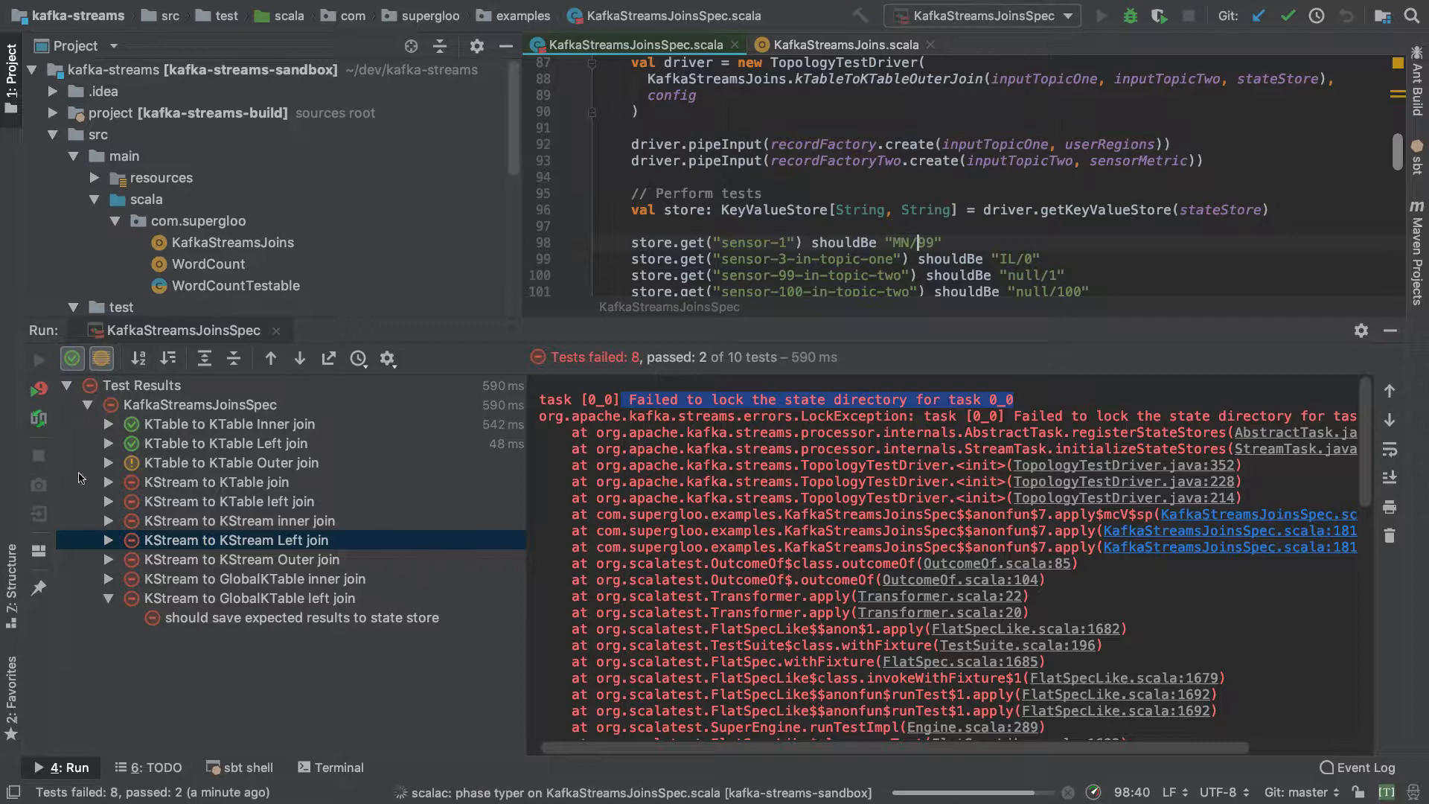
Run 'test' and 'reload' in the sbt shell with all 12 passing, then begin another reload
left_click(1102, 15)
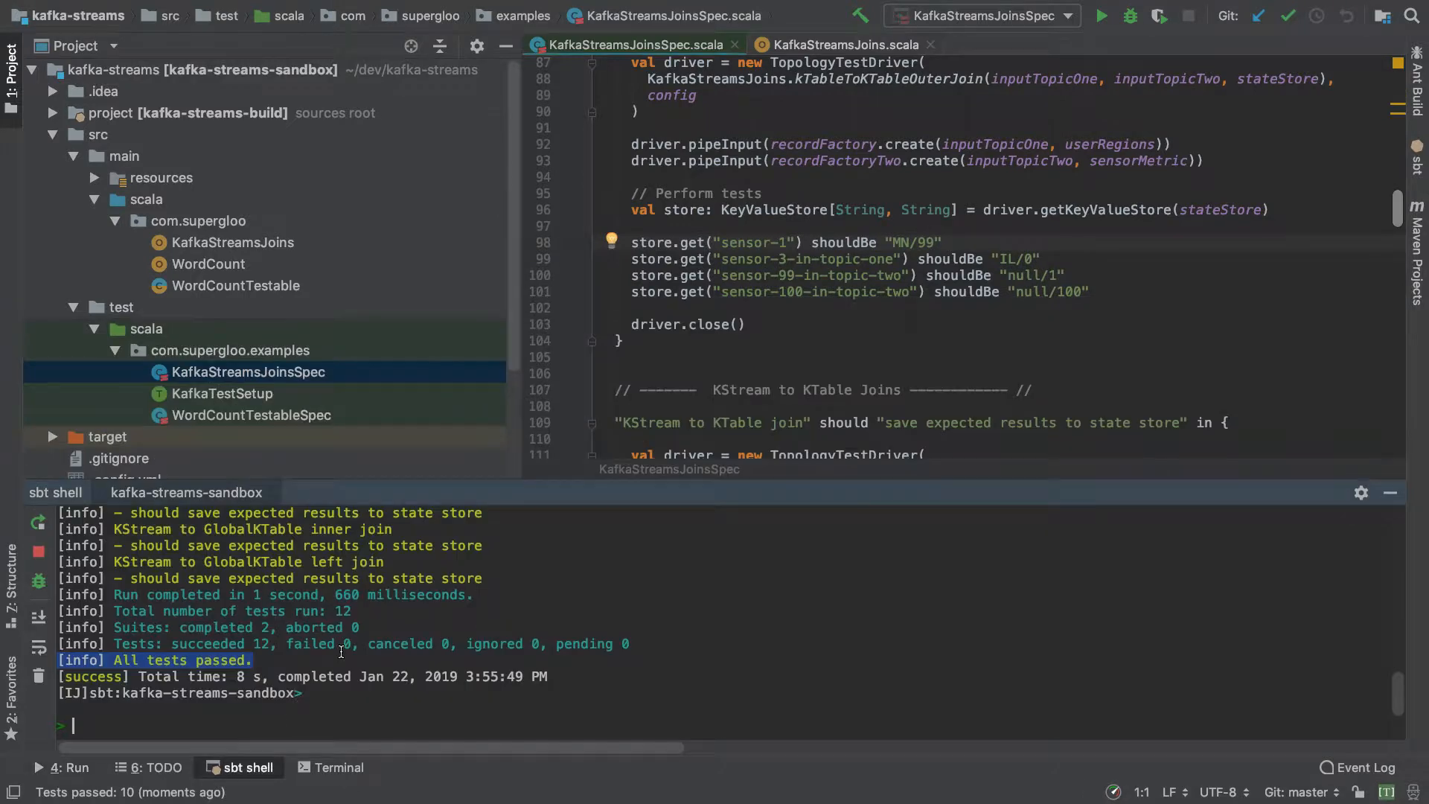
type("test")
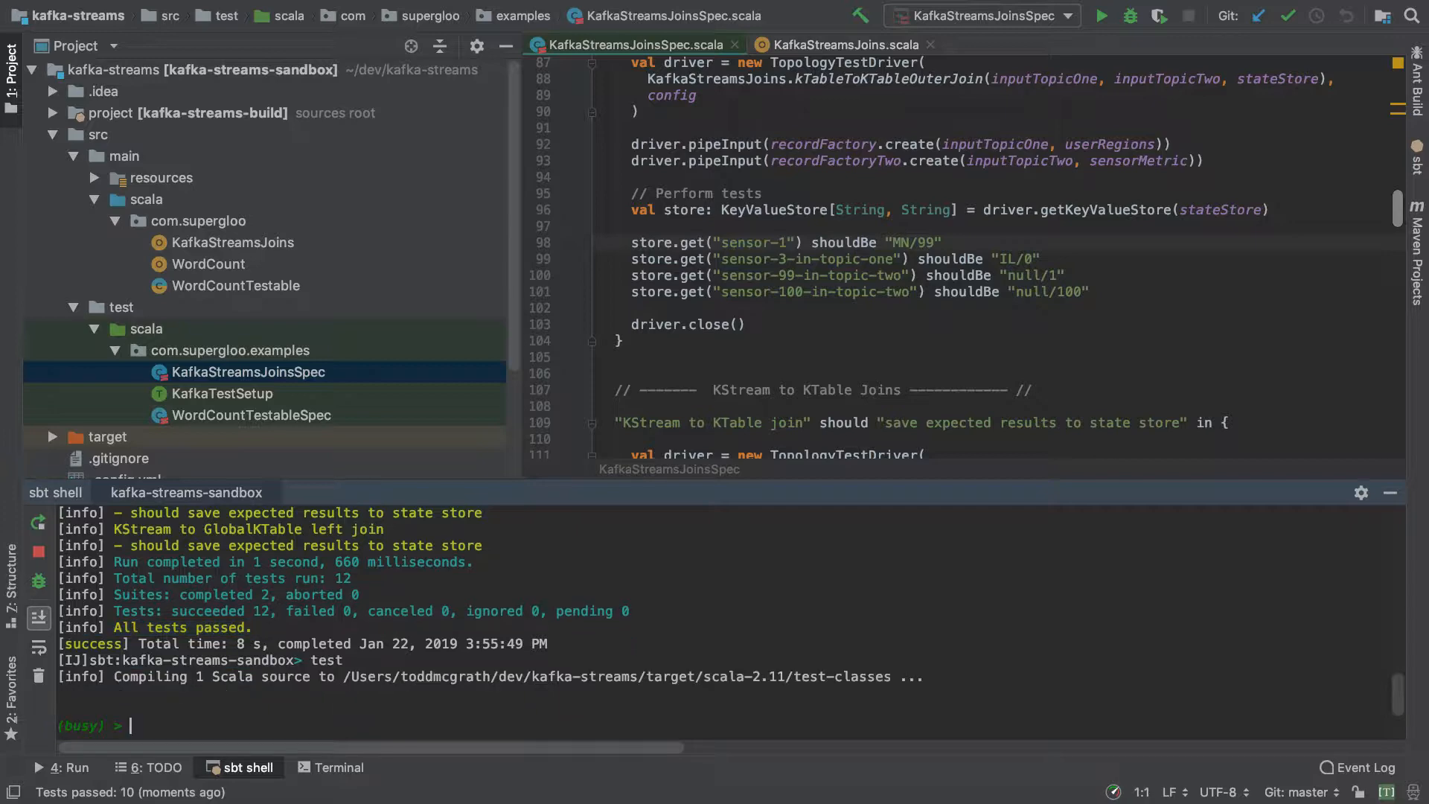
type("re")
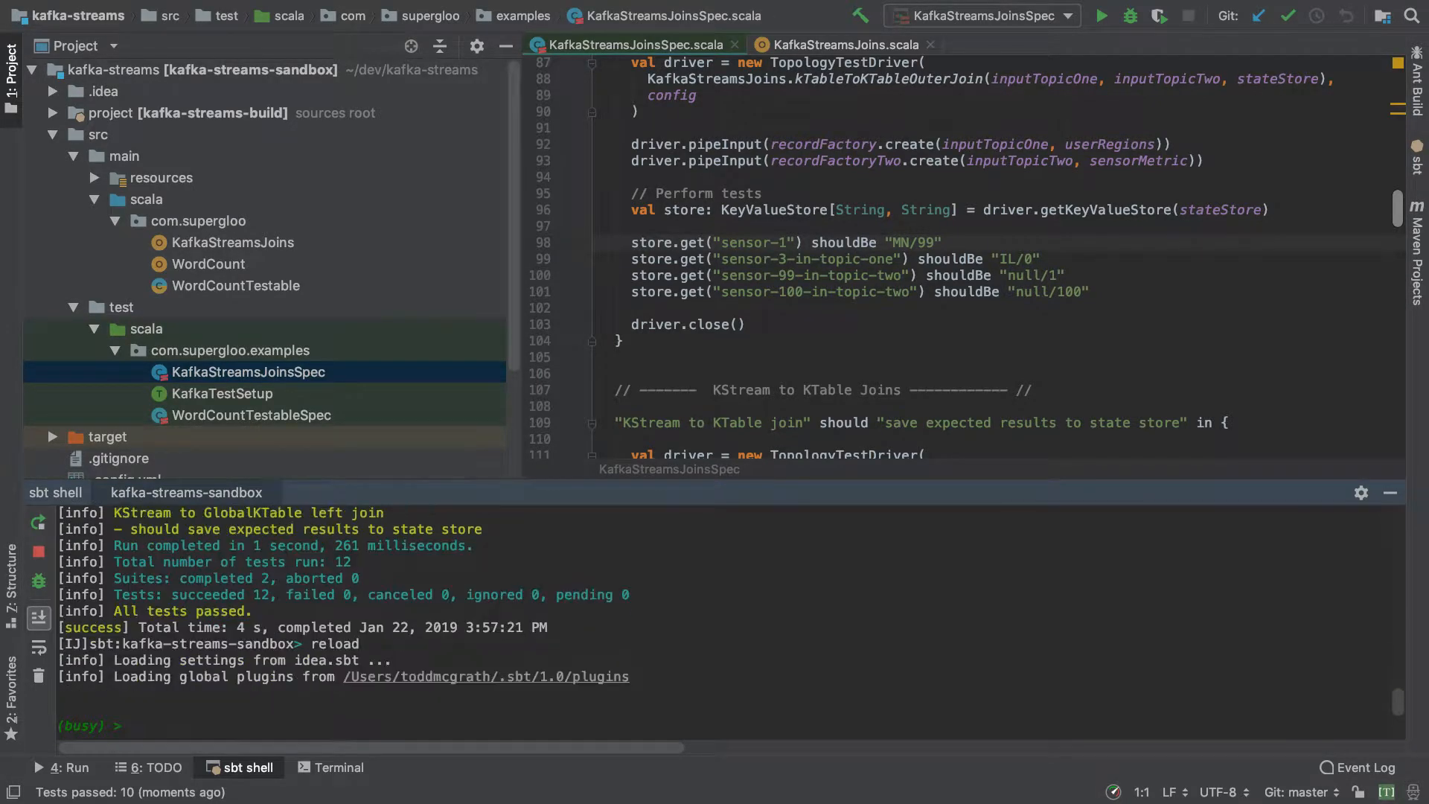
type("sbt")
type("-")
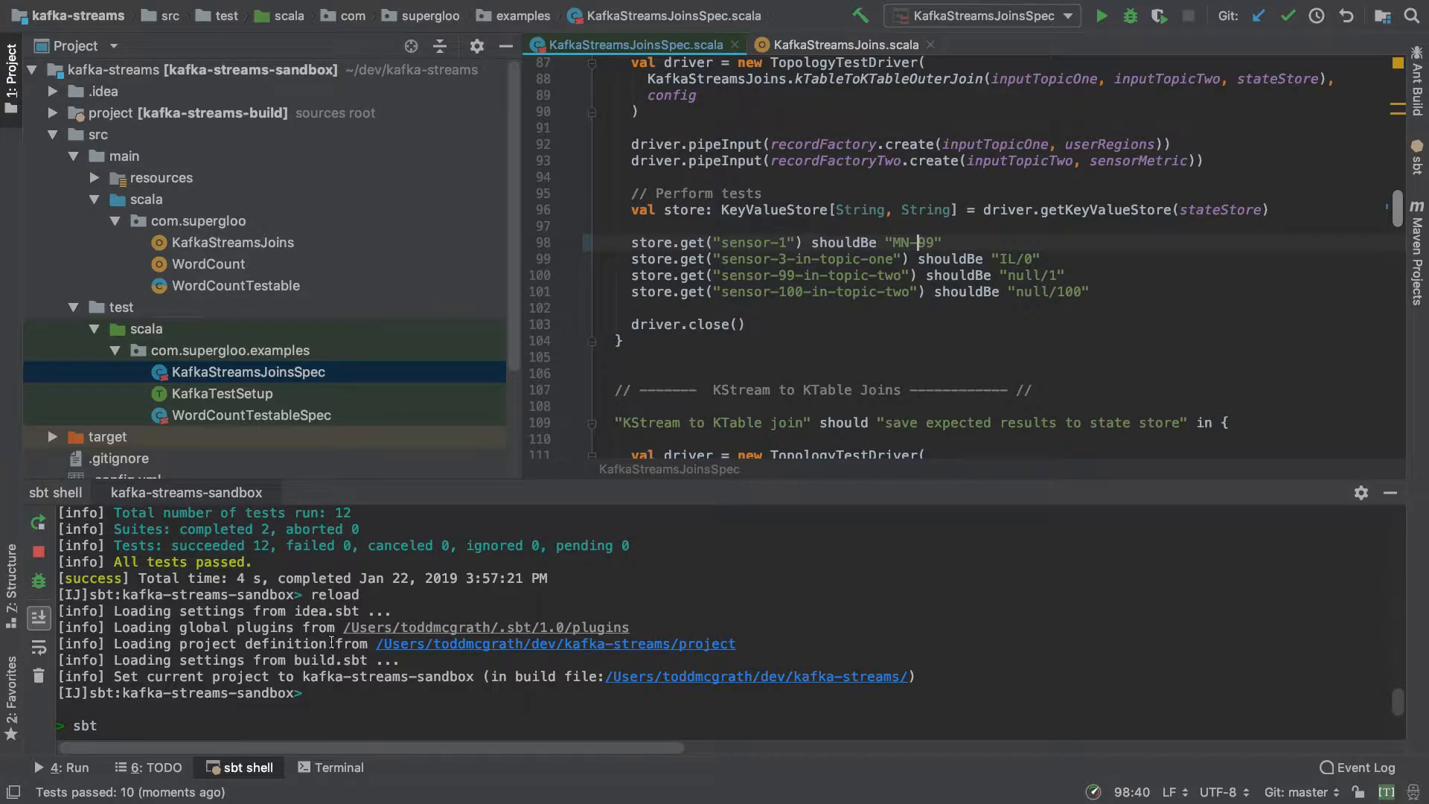
type("reloa")
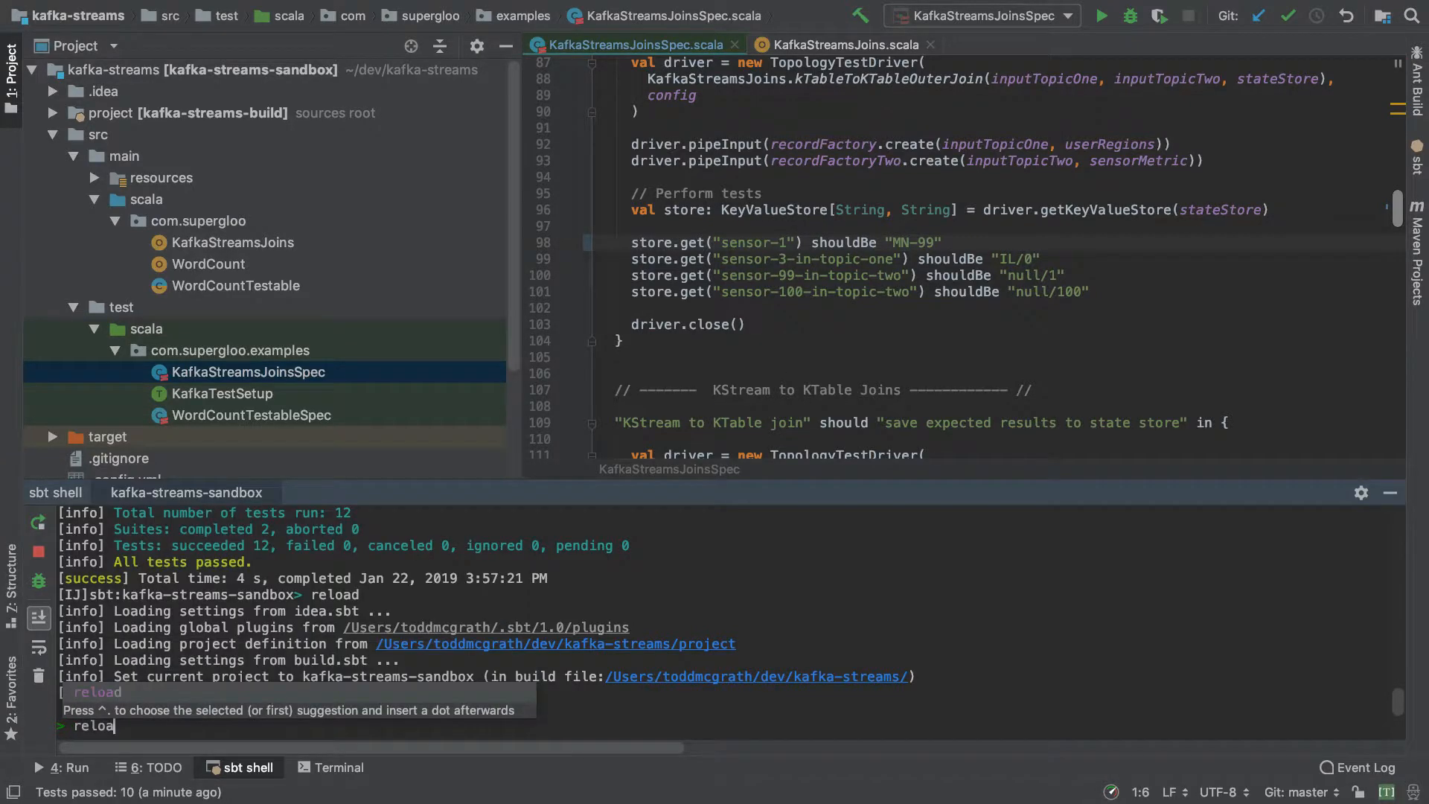